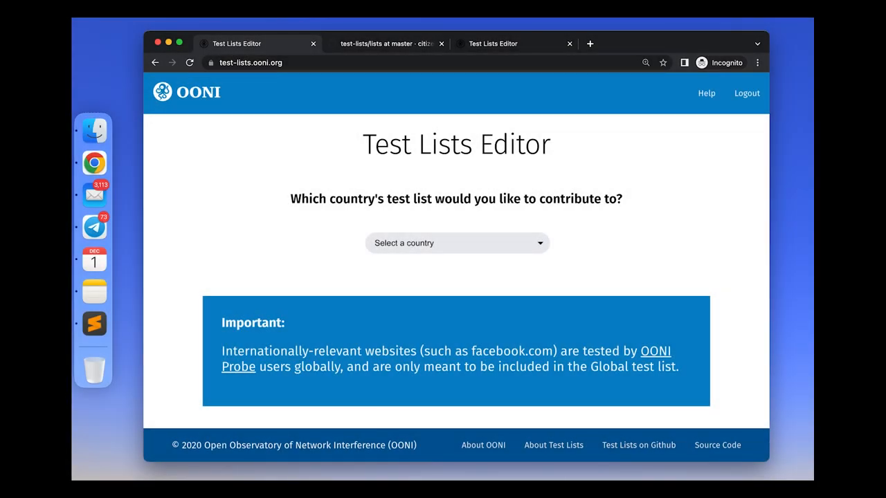
mouse_move(679, 225)
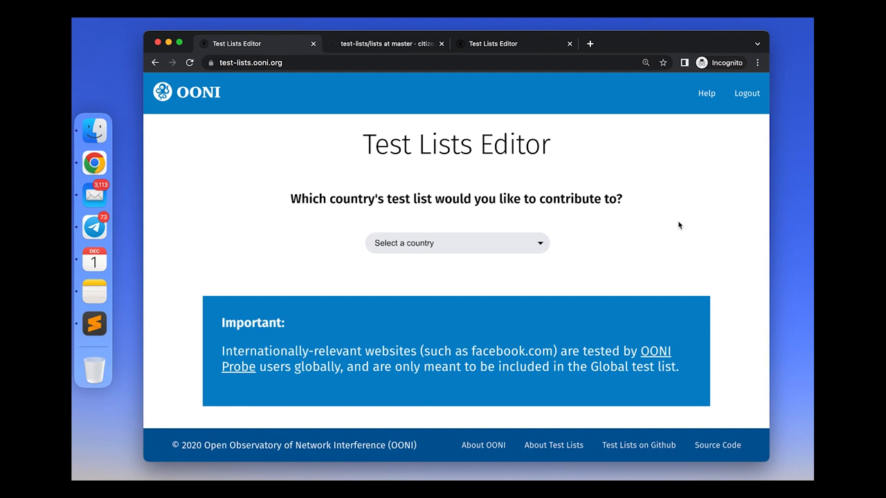
Step: Browse the citizenlab test-lists lists folder on GitHub, then open a new incognito window
left_click(456, 243)
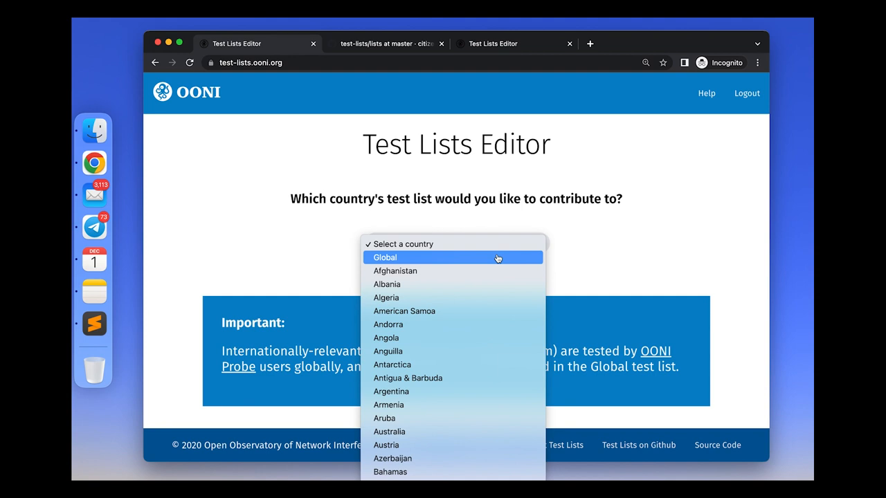
mouse_move(477, 365)
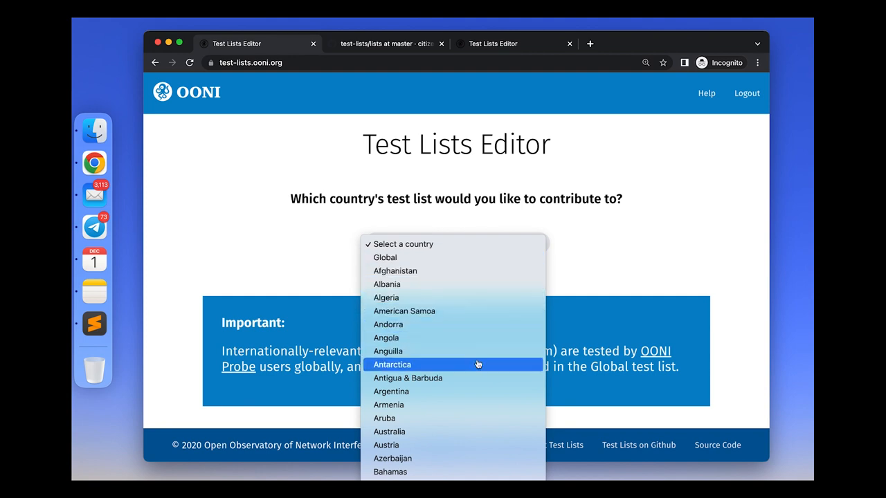
mouse_move(476, 371)
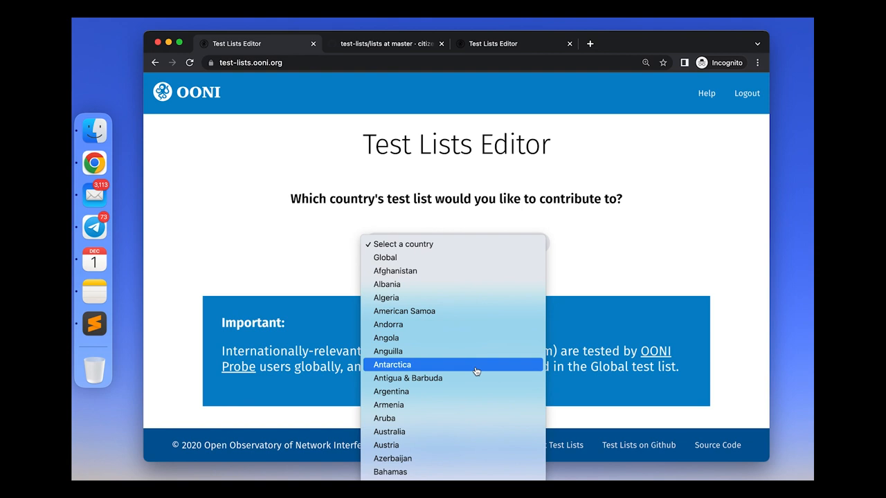
mouse_move(584, 285)
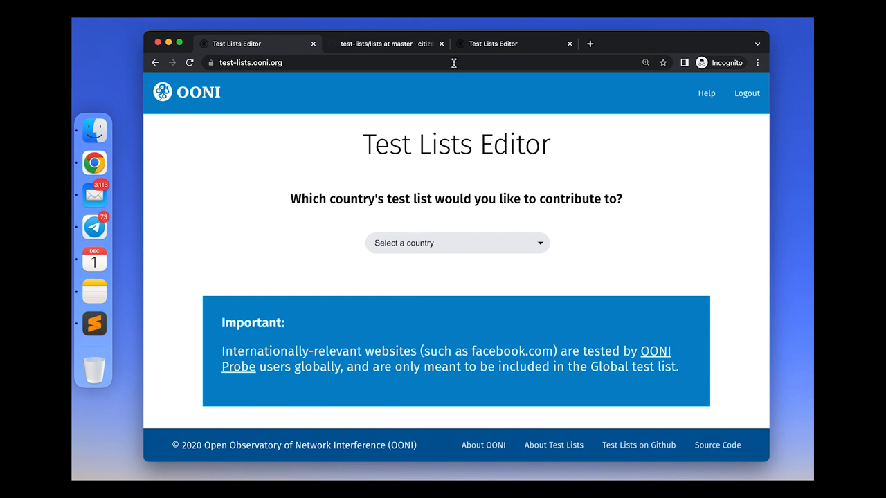
left_click(384, 42)
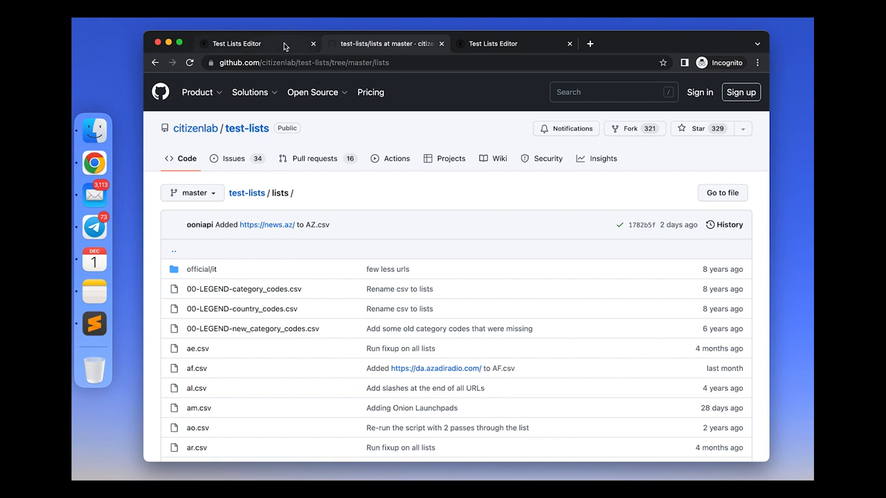
left_click(237, 43)
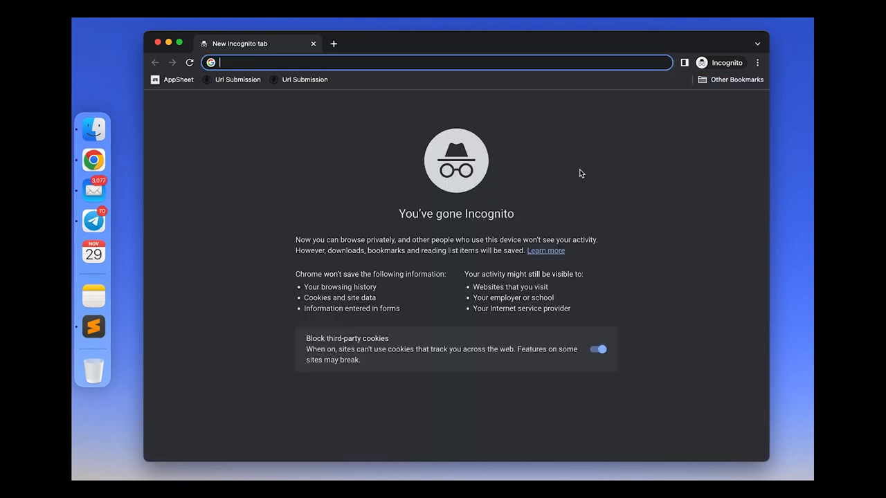
mouse_move(574, 63)
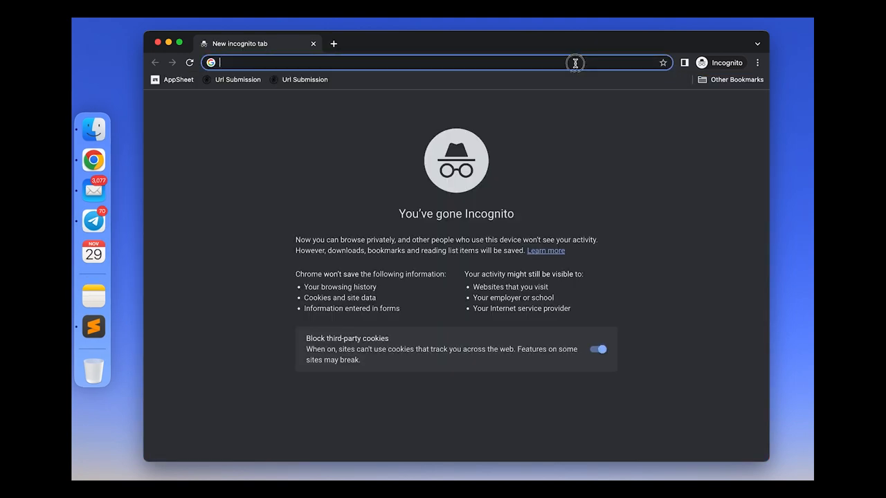
type("test-lists.ooni.org/login")
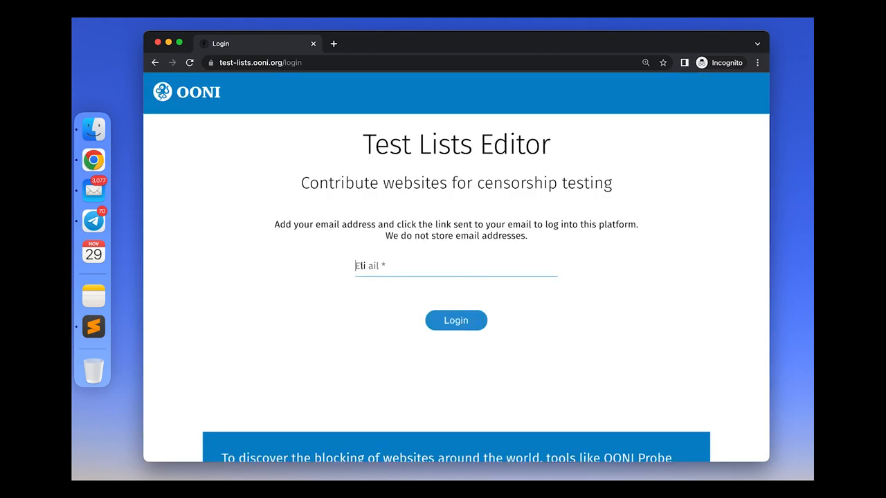
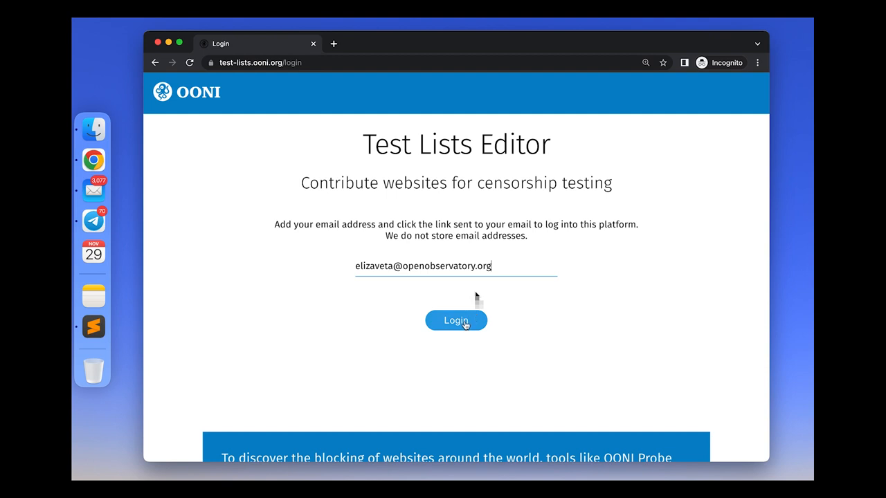
left_click(456, 321)
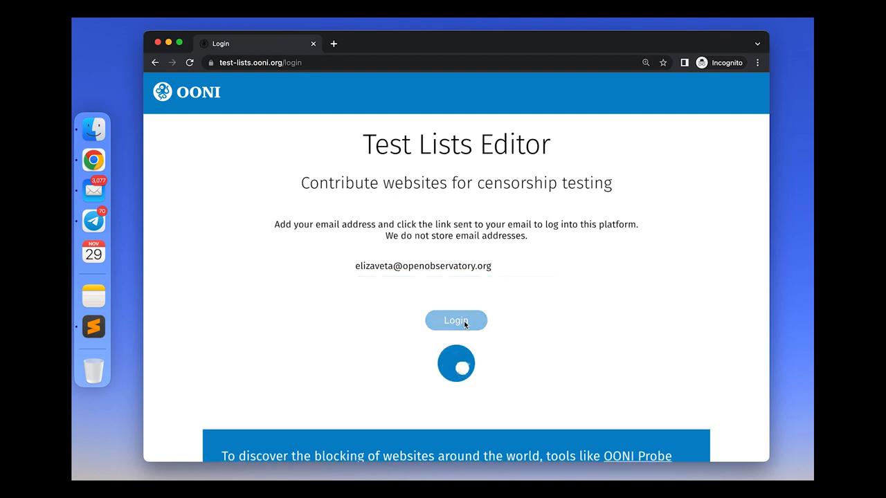
left_click(456, 321)
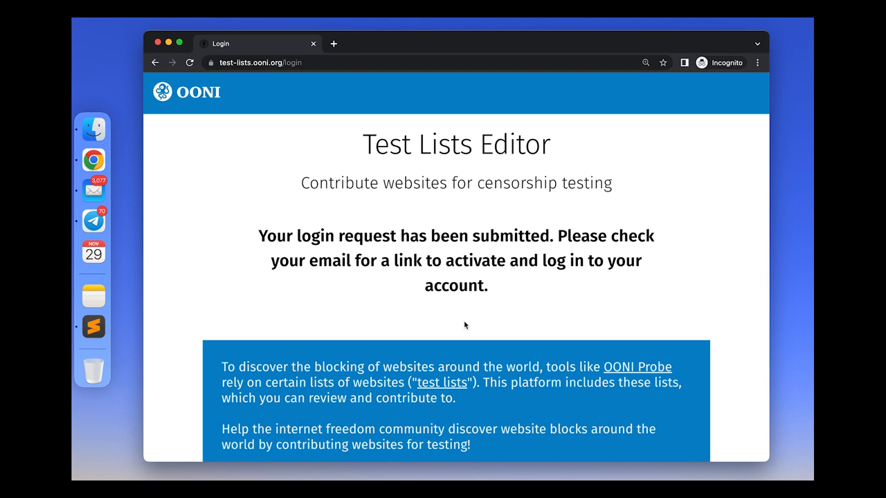
left_click(93, 189)
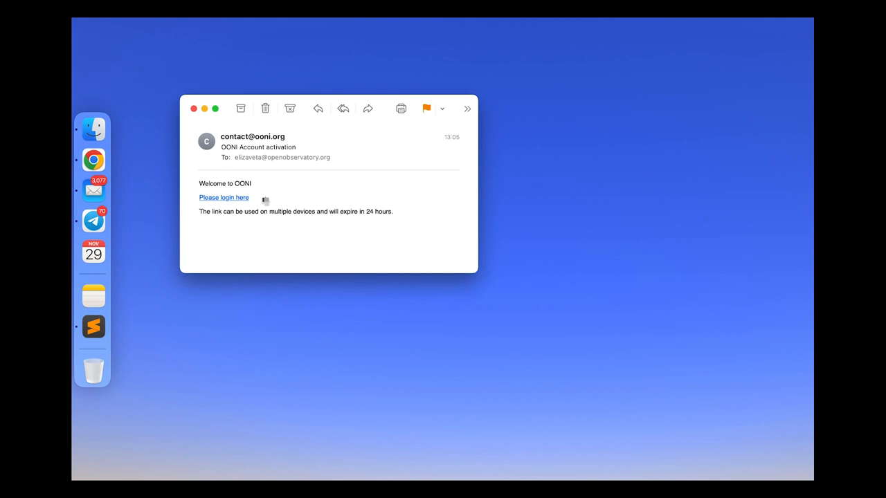
left_click(223, 197)
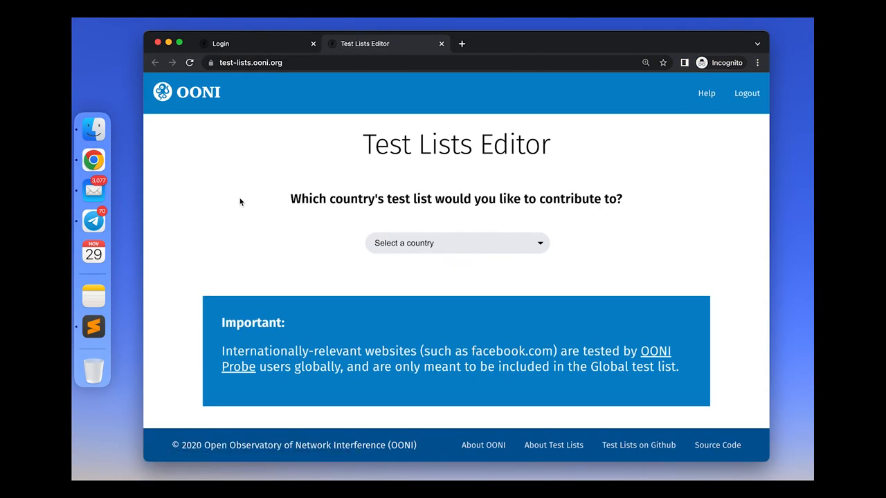
mouse_move(359, 244)
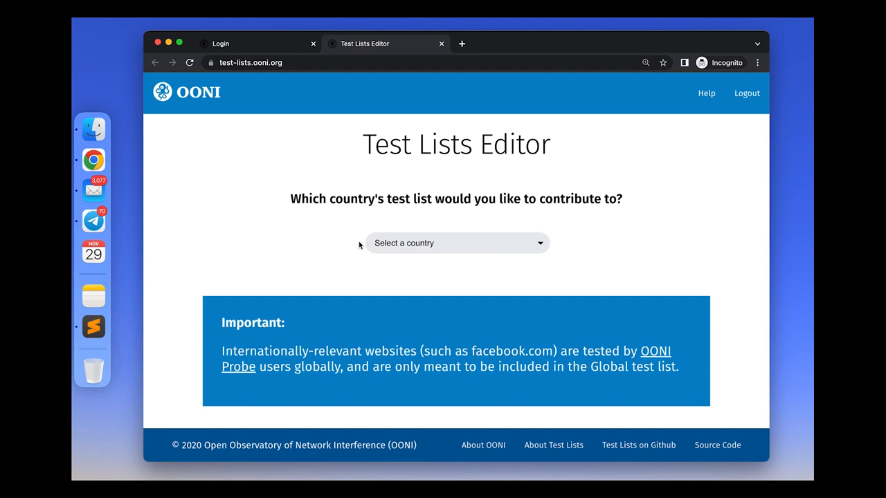
Step: Choose Azerbaijan from the country dropdown to load its test list
left_click(456, 243)
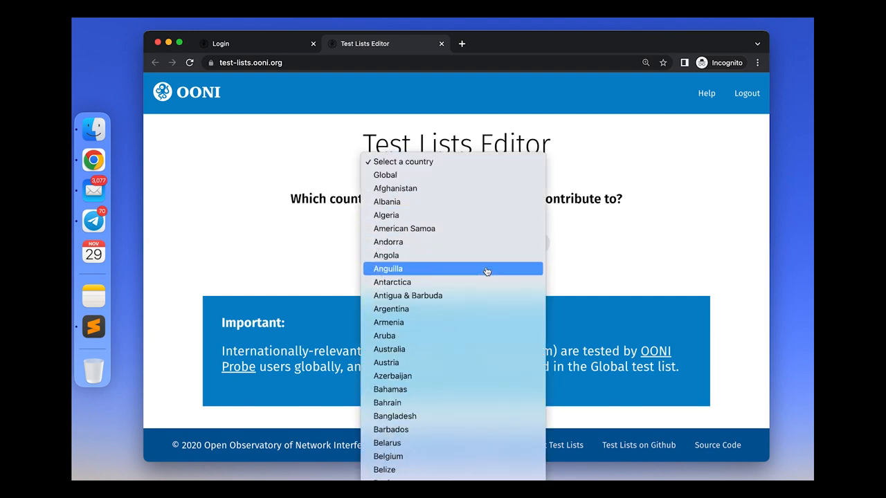
scroll("down", 3)
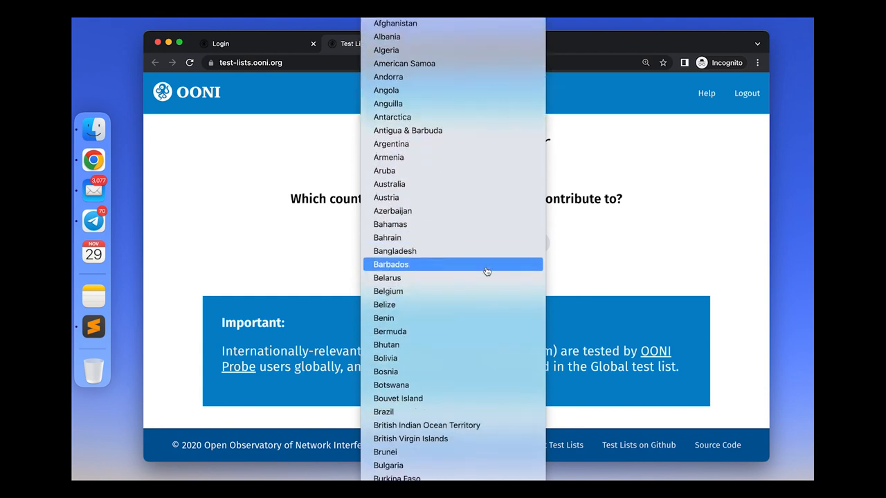
scroll("down", 3)
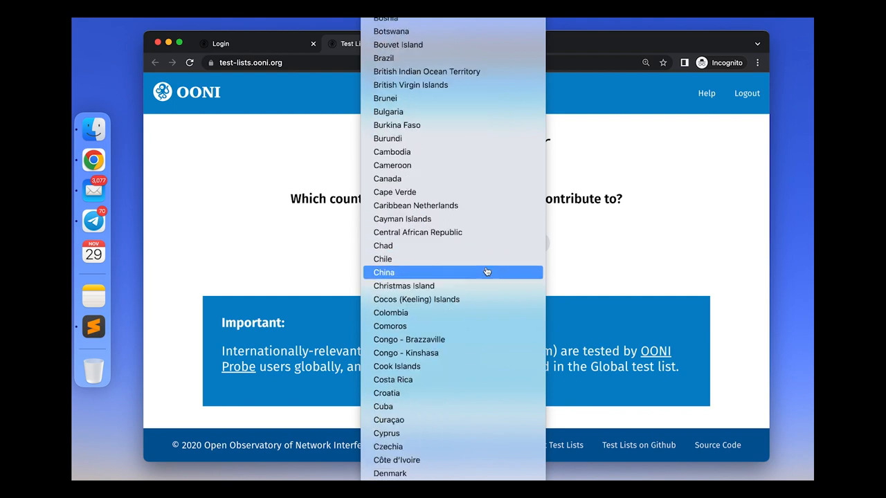
scroll("up", 3)
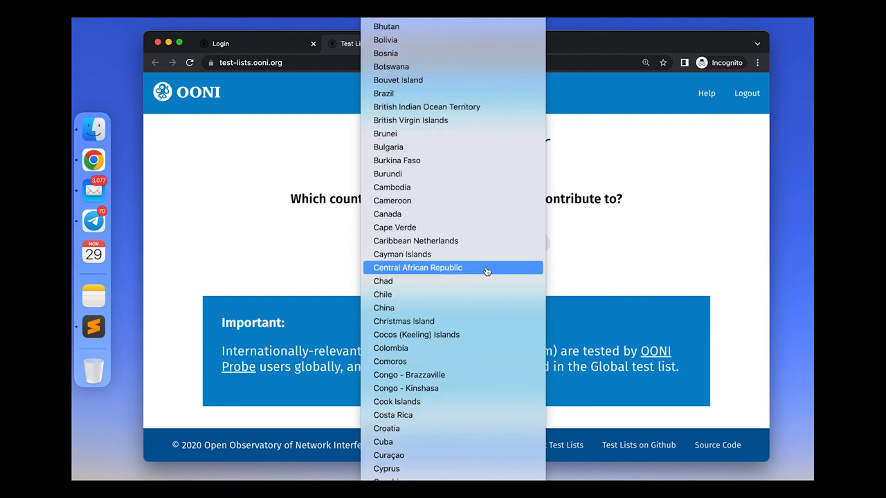
scroll("up", 3)
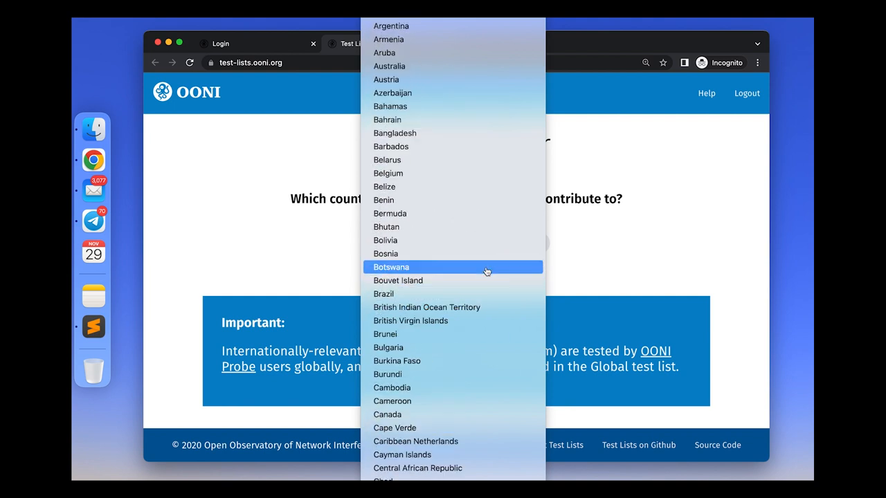
scroll("up", 3)
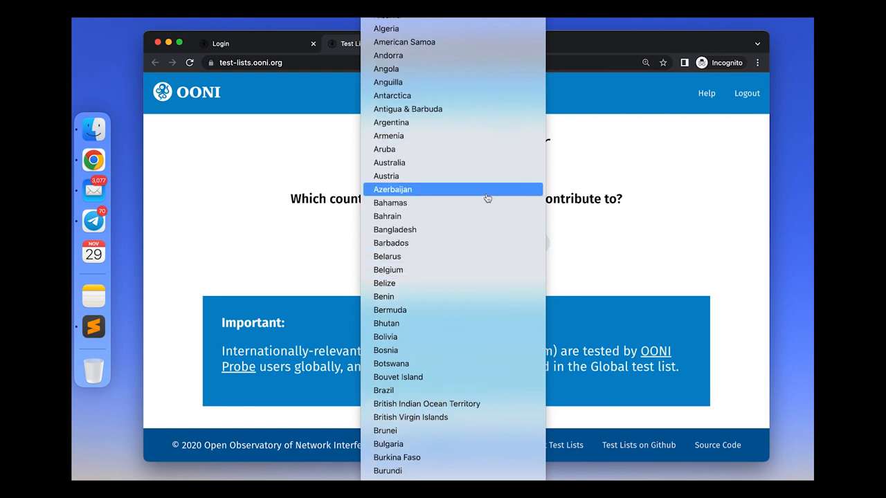
left_click(393, 188)
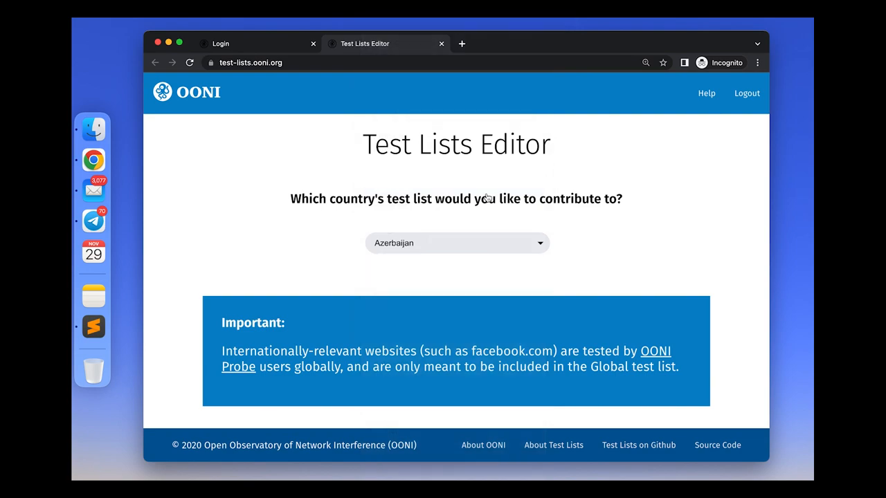
left_click(456, 243)
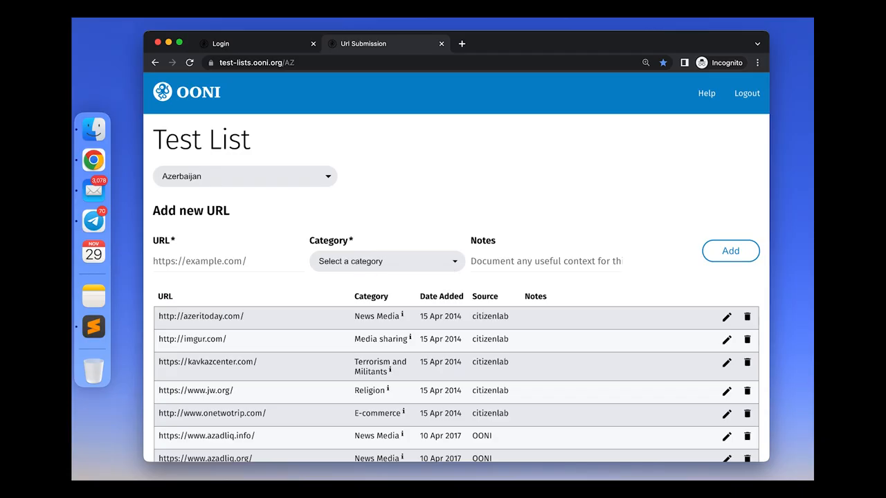
mouse_move(493, 193)
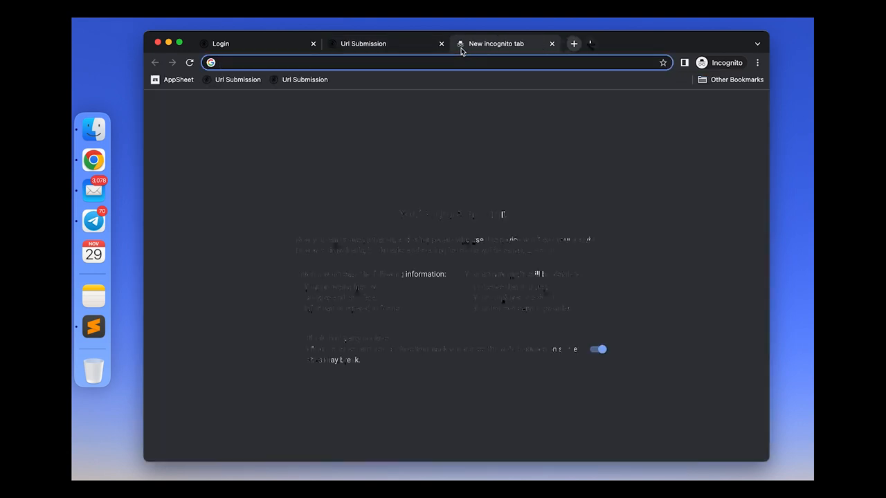
Step: Open the News.az homepage in a new tab, then return to the Azerbaijan list
type("news")
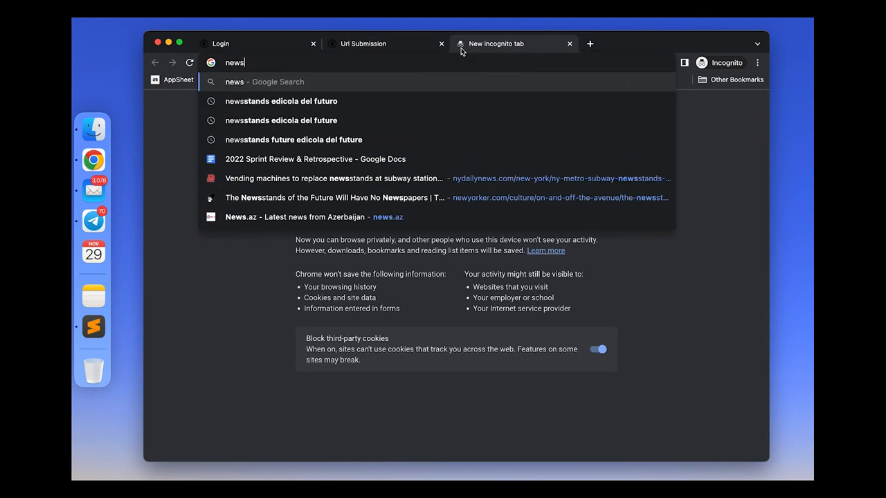
left_click(313, 217)
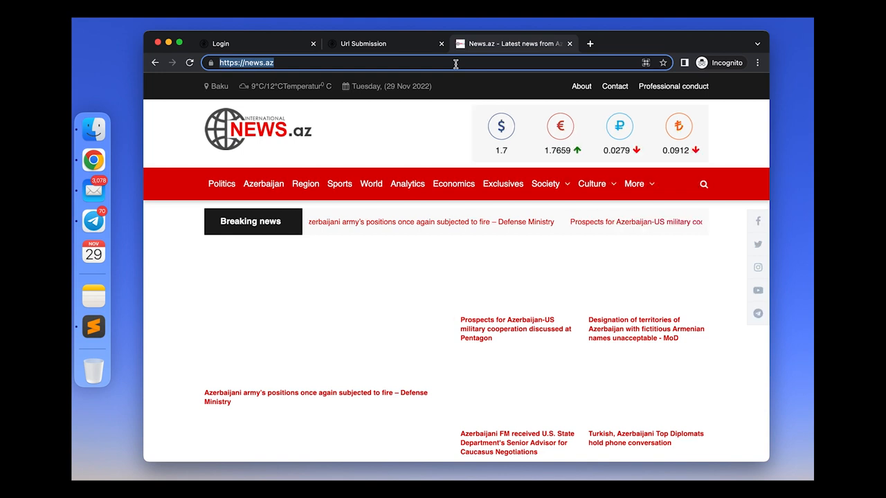
left_click(384, 43)
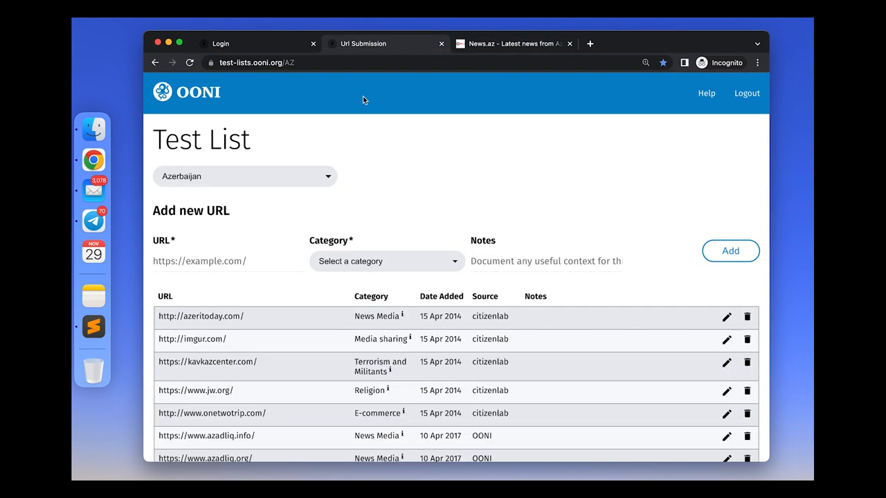
type("https://news.az/")
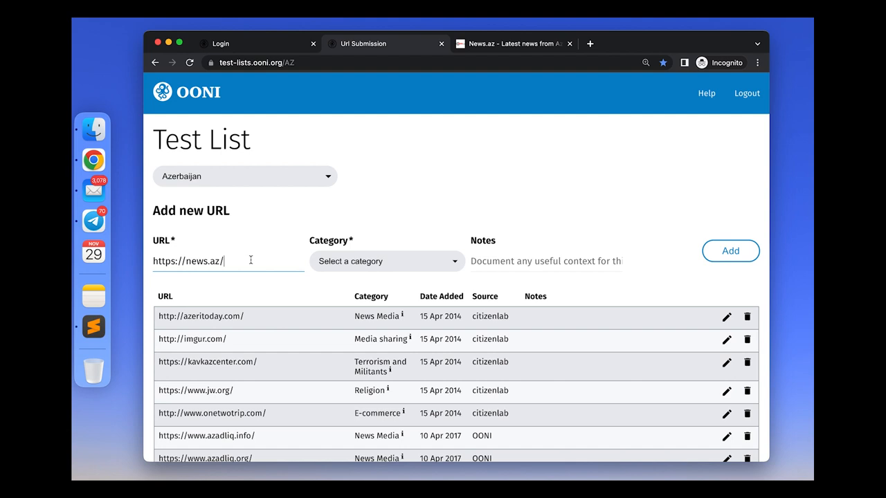
left_click(387, 261)
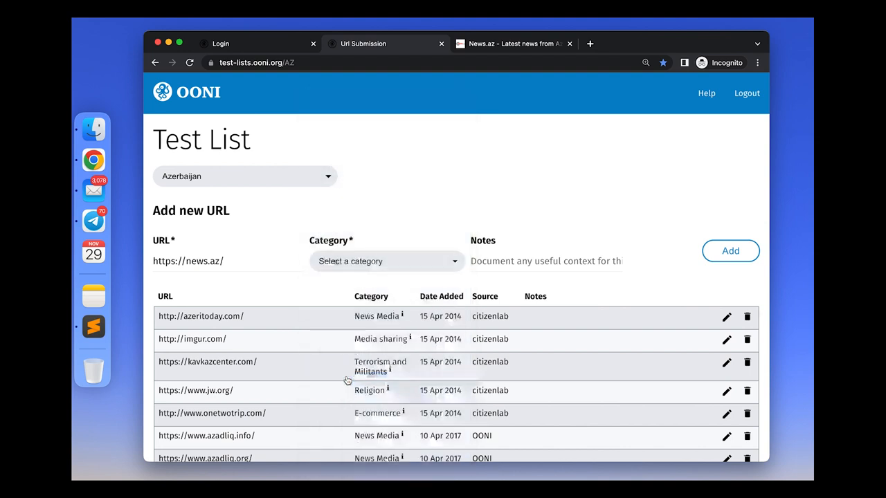
left_click(386, 261)
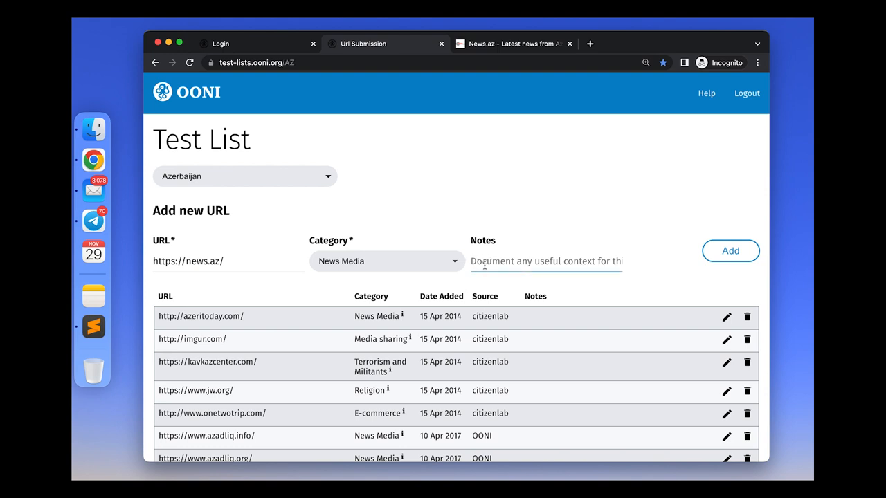
type("Add no")
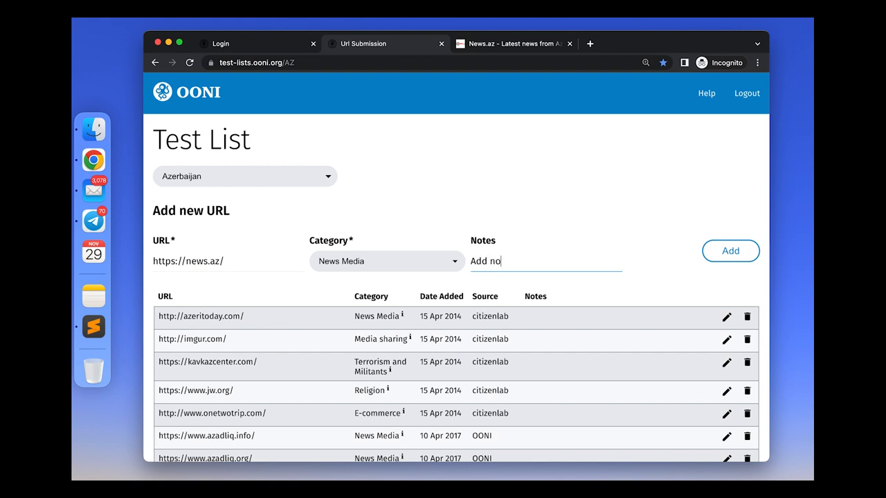
type("tes")
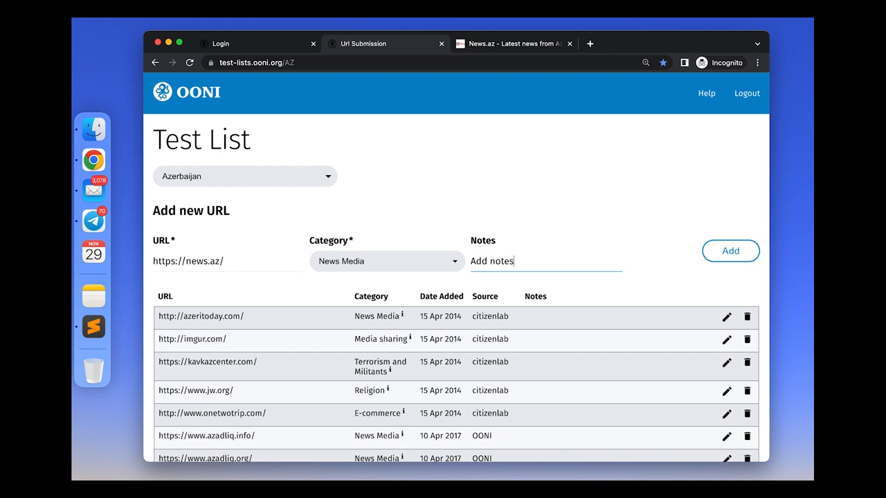
type("here")
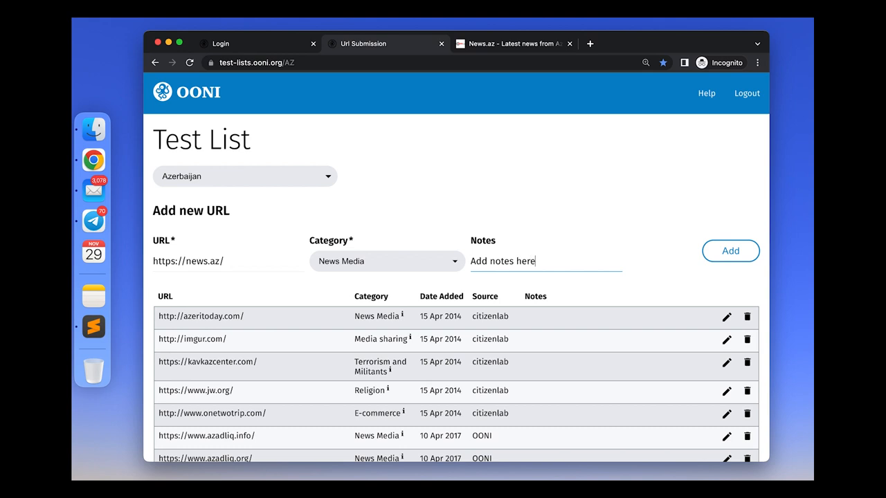
type(":")
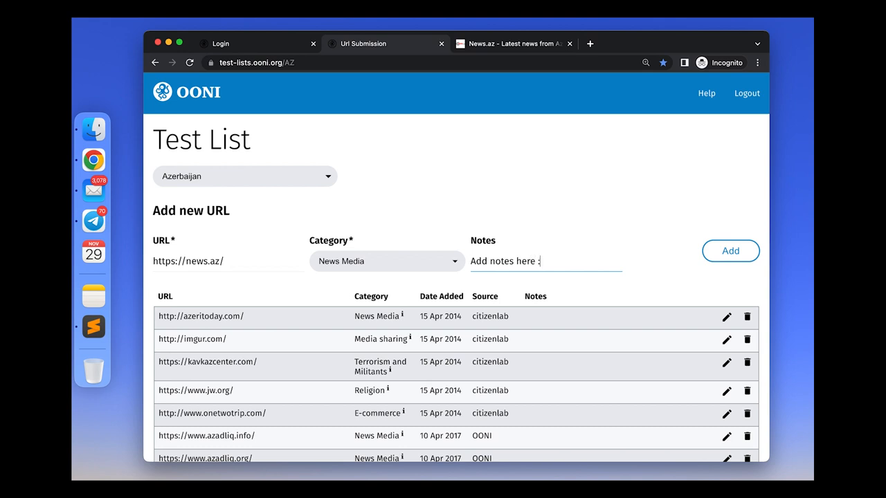
type(")")
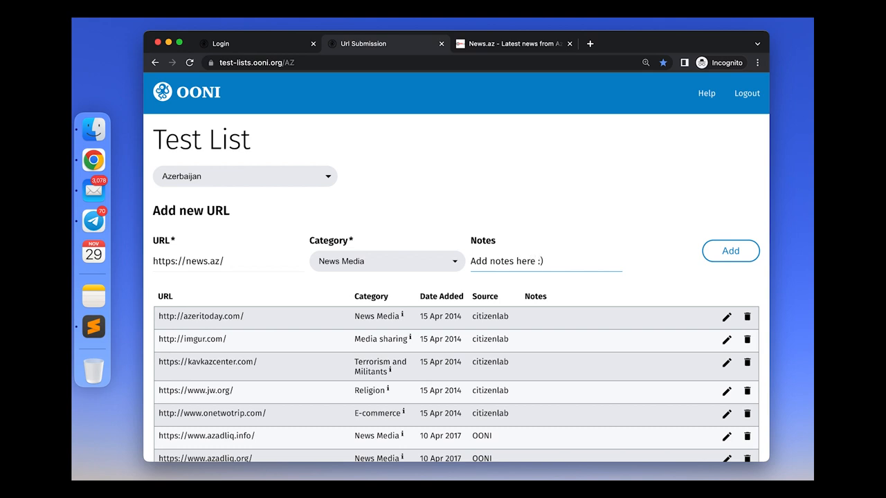
left_click(507, 260)
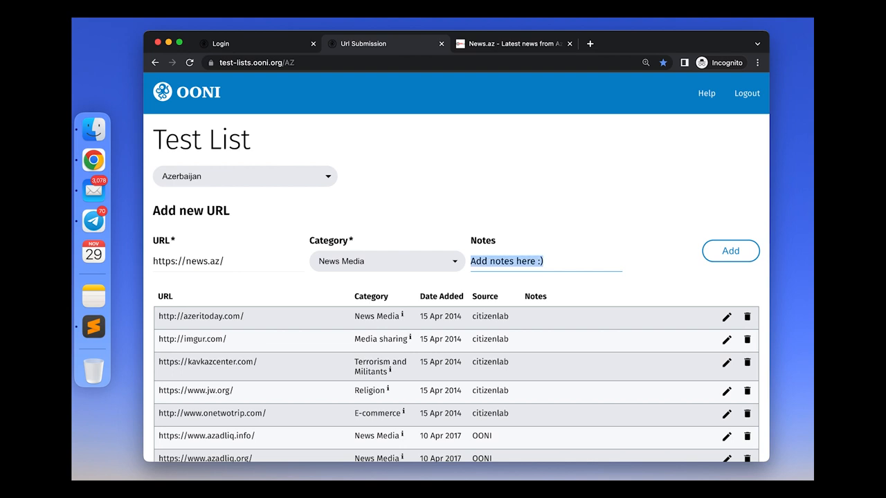
left_click(546, 261)
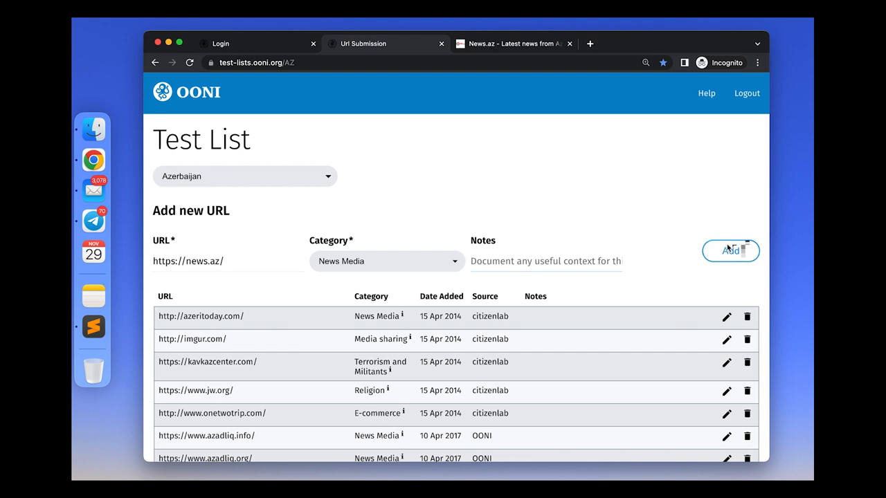
left_click(730, 251)
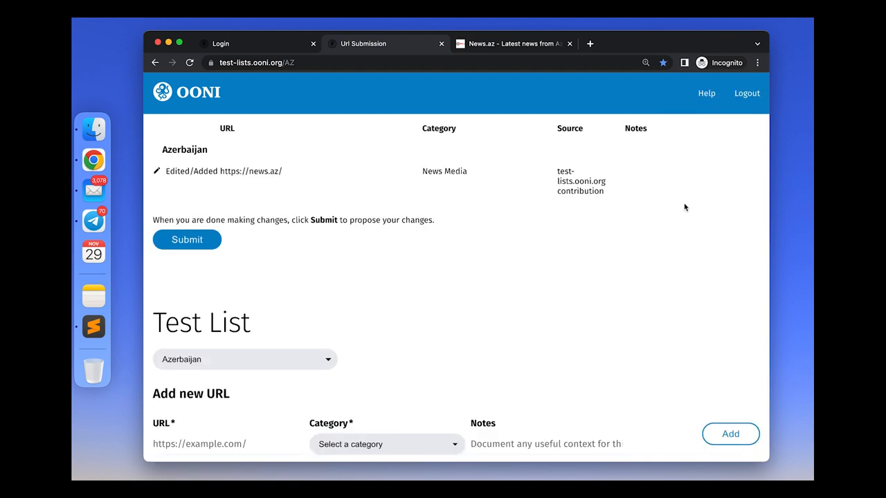
mouse_move(408, 255)
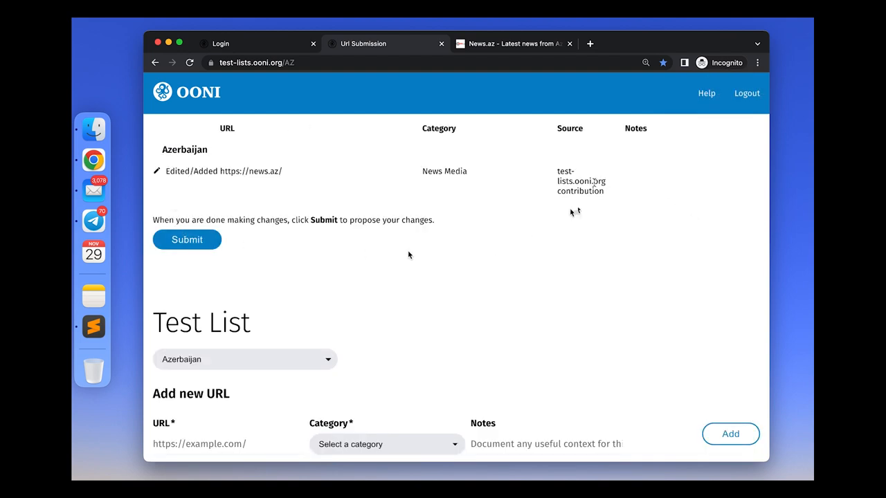
mouse_move(530, 259)
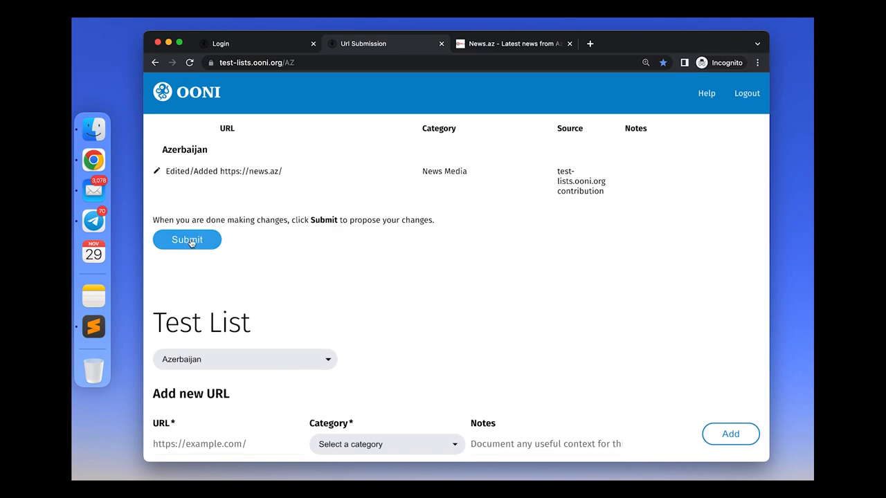
Step: Submit the pending news.az addition and follow the link to its review page
left_click(187, 240)
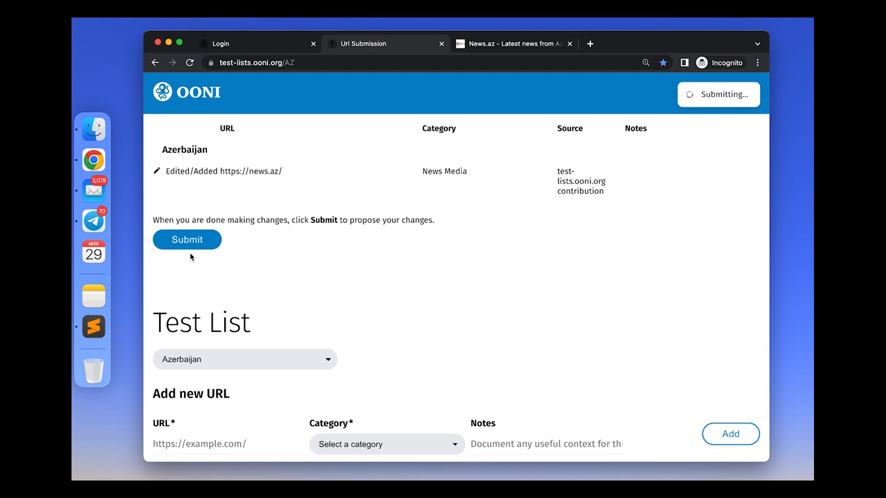
left_click(187, 239)
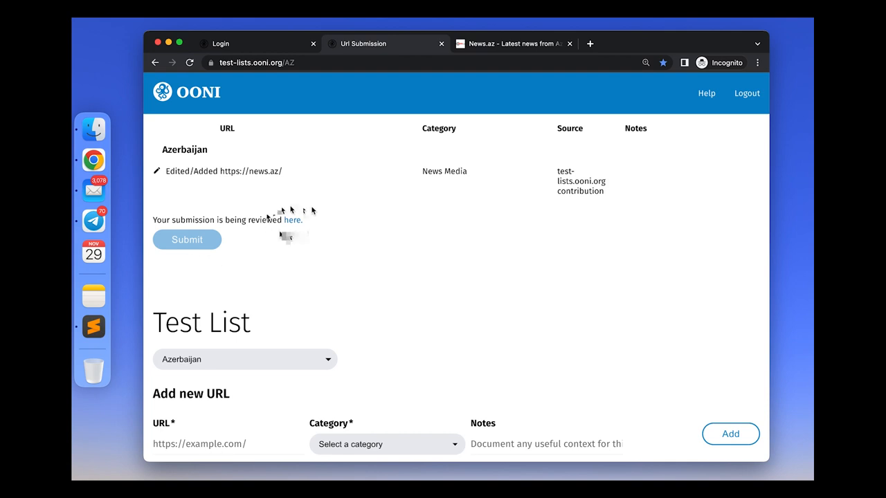
mouse_move(311, 225)
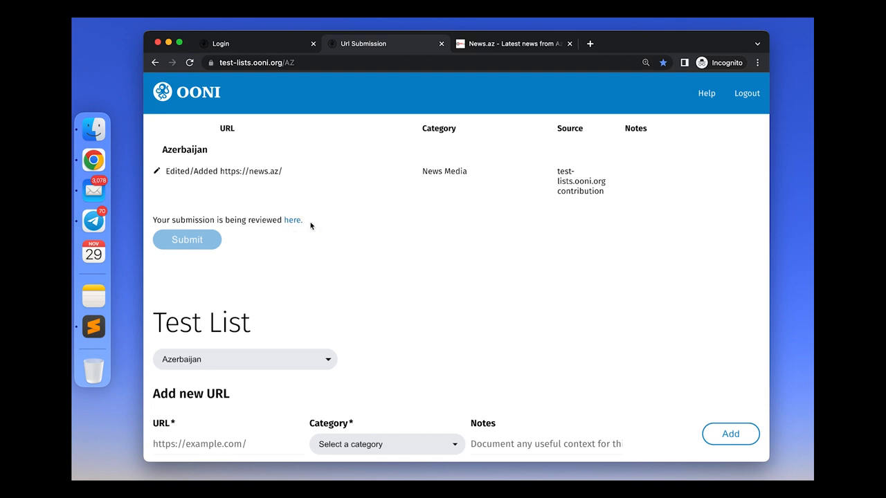
left_click(292, 220)
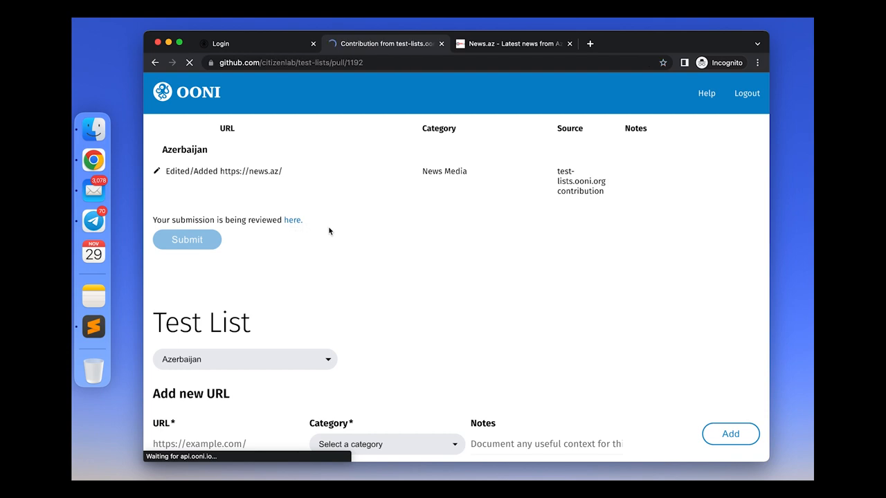
left_click(293, 219)
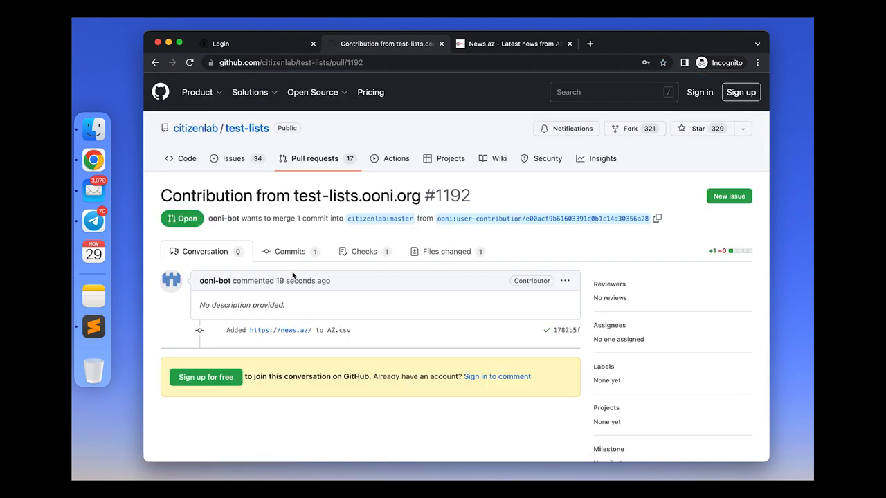
mouse_move(363, 326)
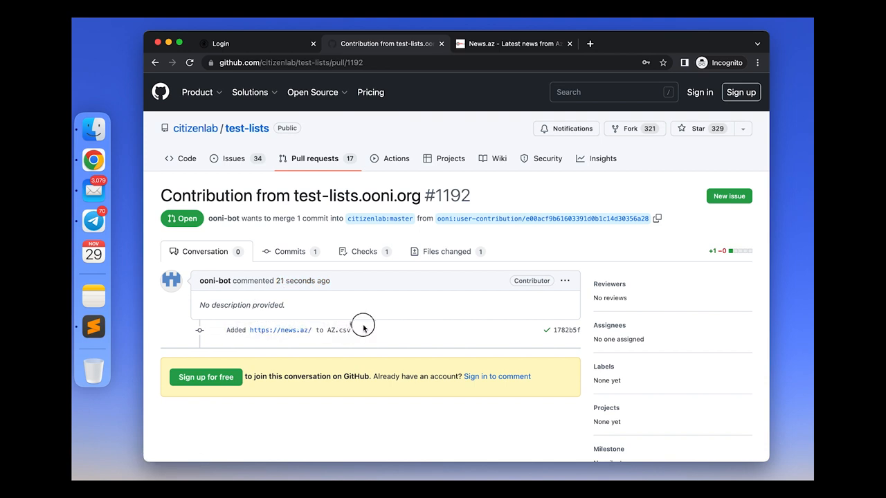
mouse_move(359, 333)
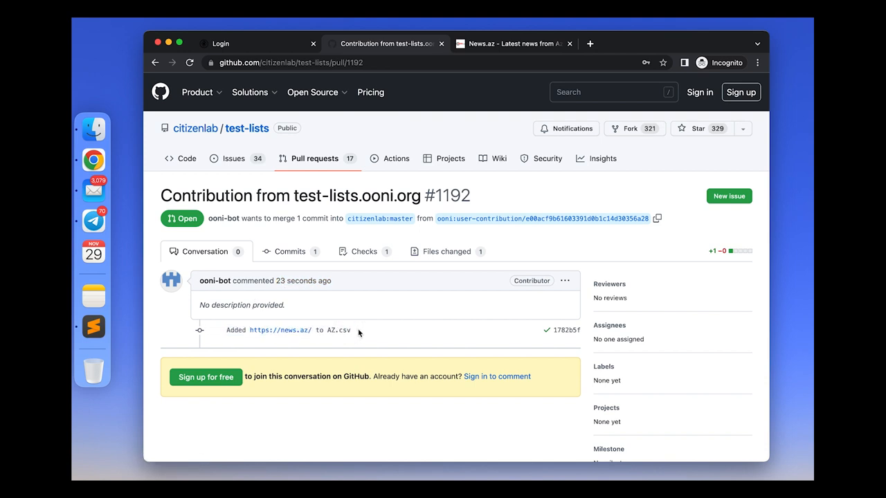
mouse_move(446, 251)
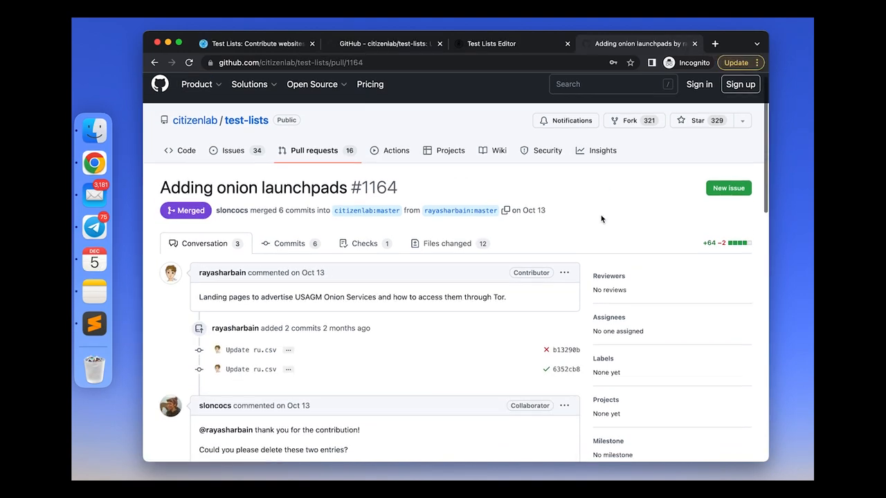
Step: Scroll through pull request #1164's conversation down to its merge commit
scroll("down", 3)
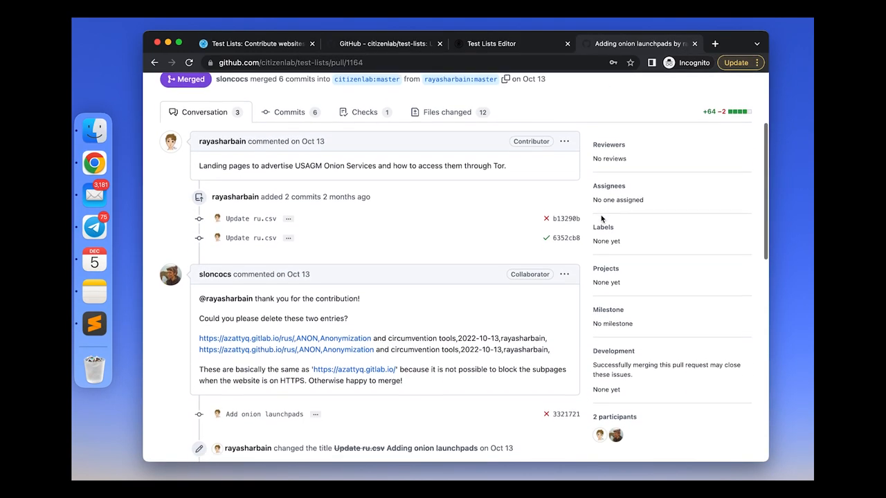
scroll("down", 3)
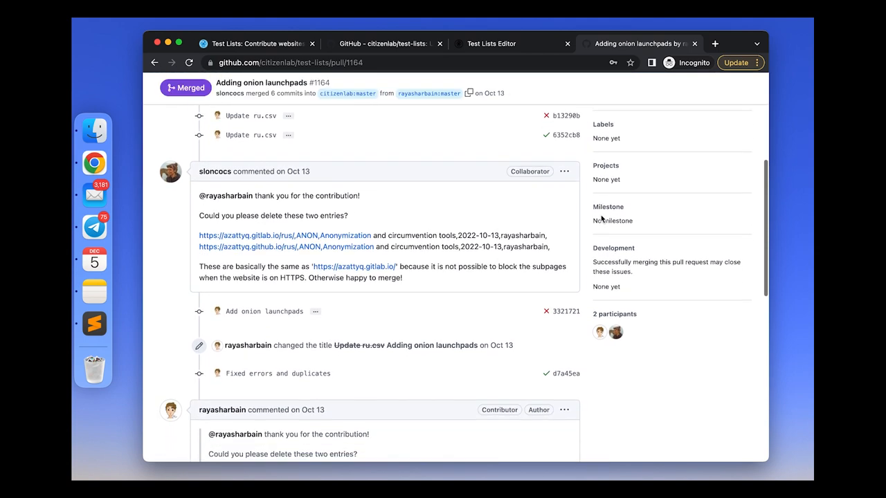
scroll("down", 3)
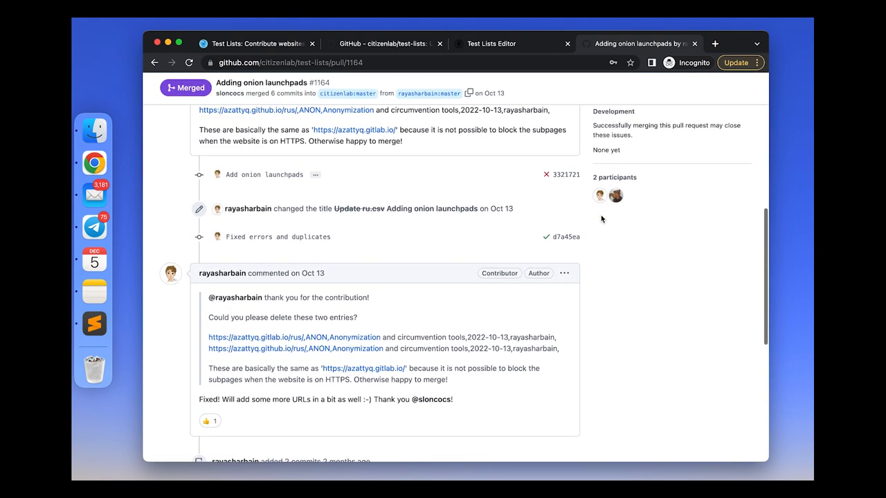
scroll("down", 3)
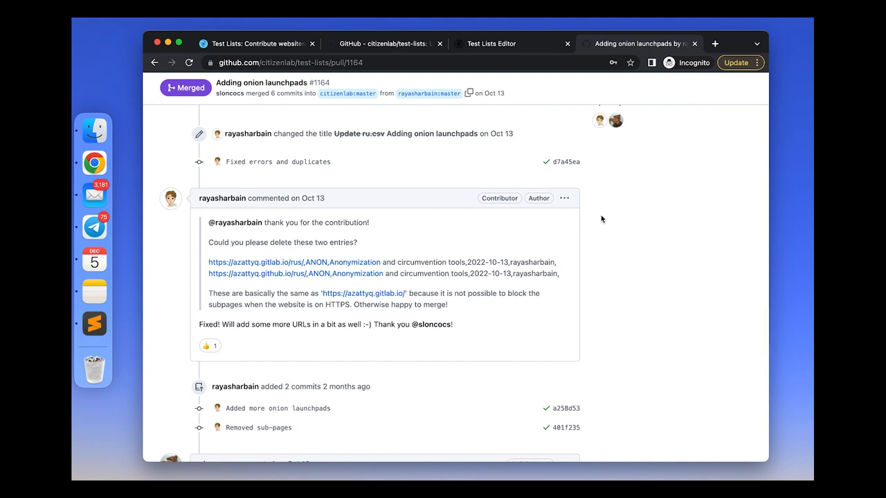
scroll("down", 3)
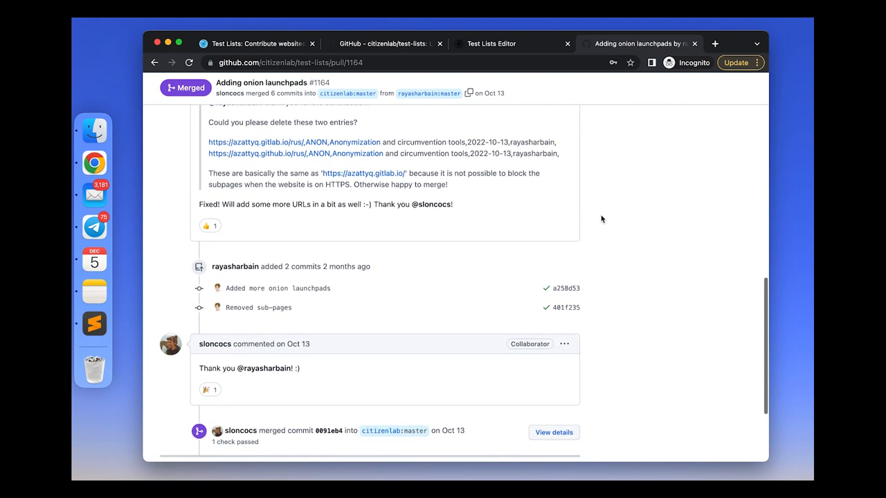
scroll("down", 3)
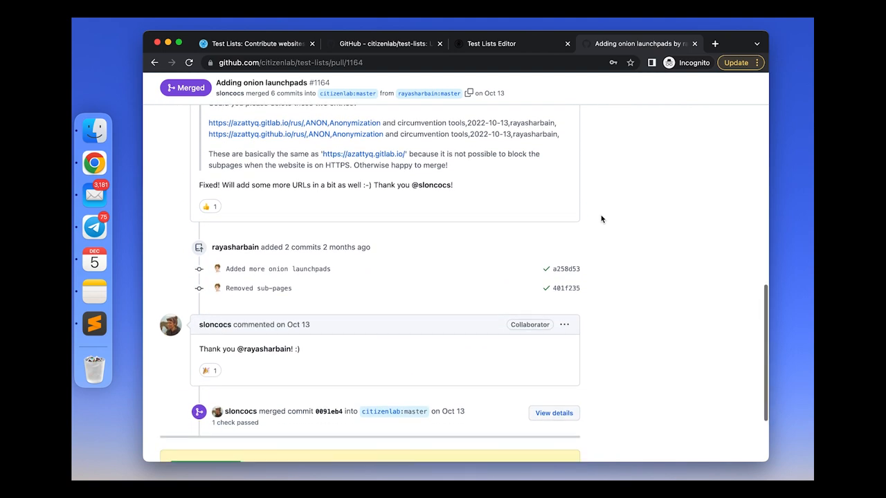
scroll("down", 3)
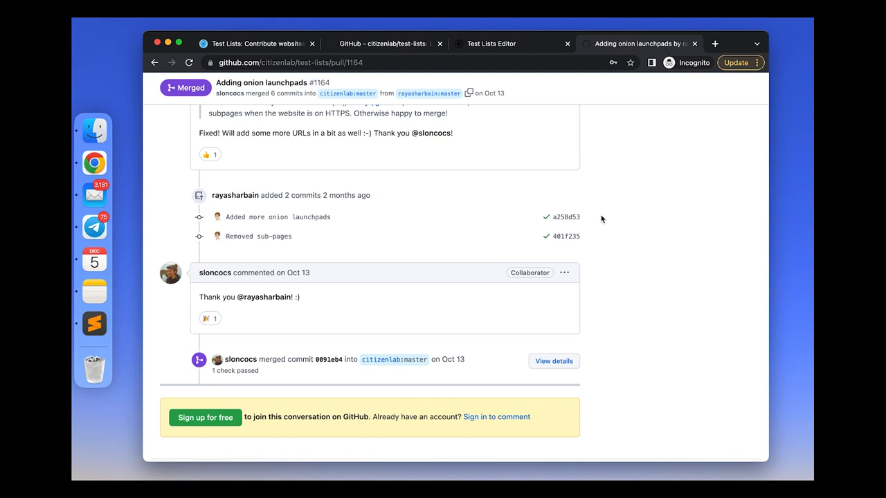
scroll("up", 3)
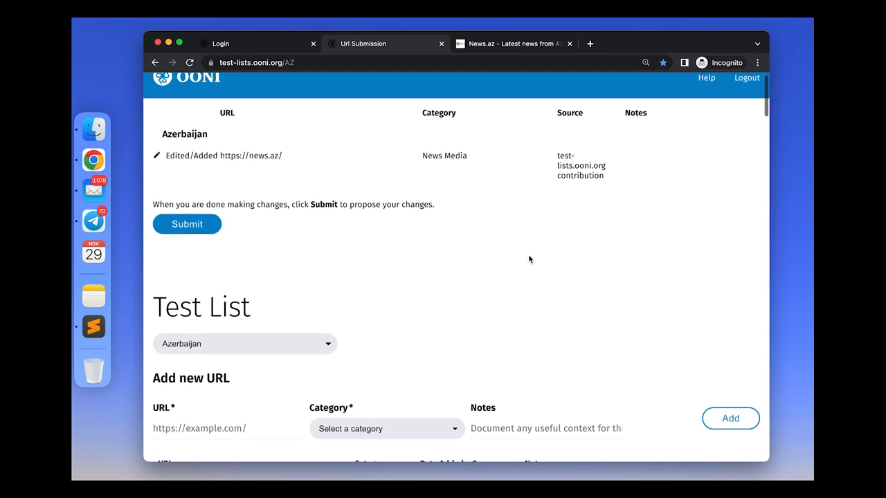
scroll("down", 3)
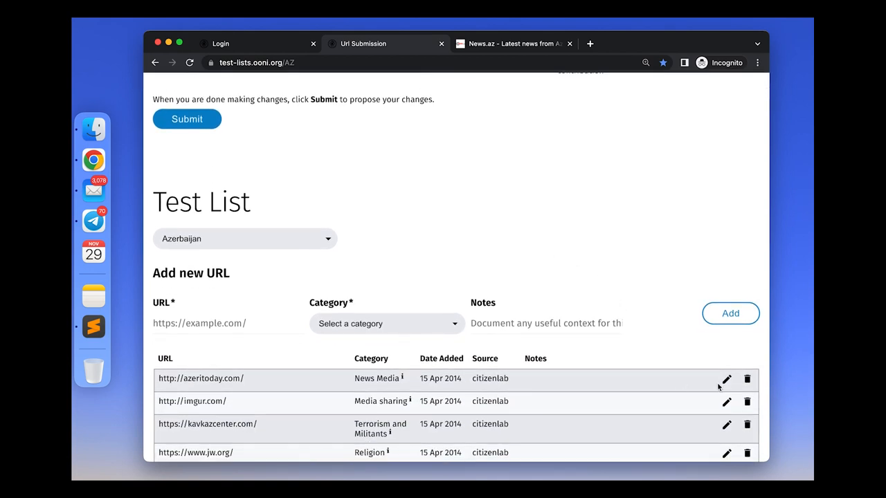
left_click(725, 380)
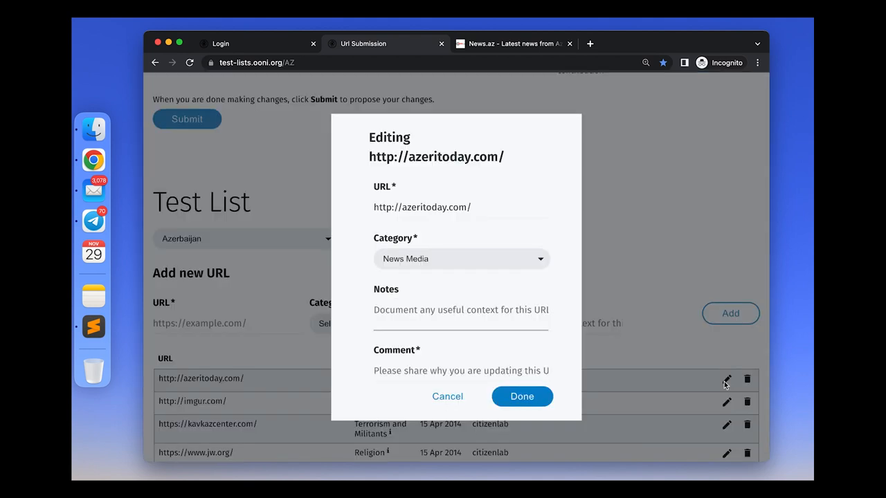
mouse_move(532, 291)
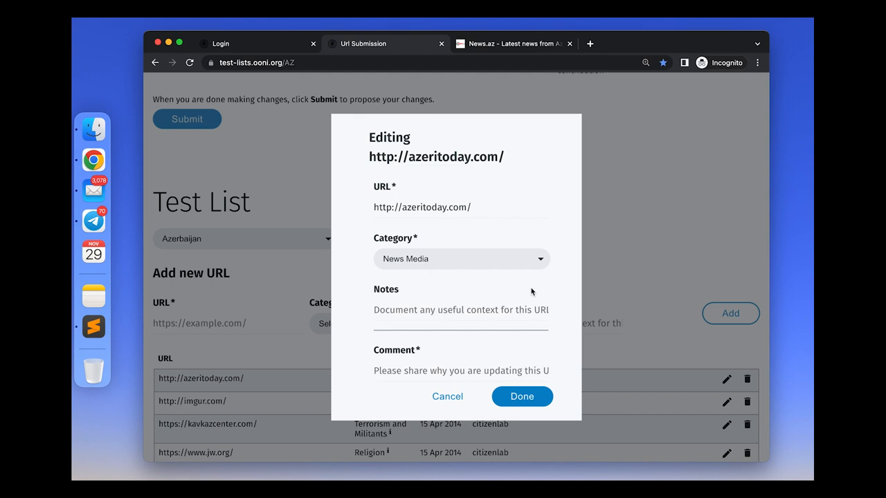
left_click(460, 258)
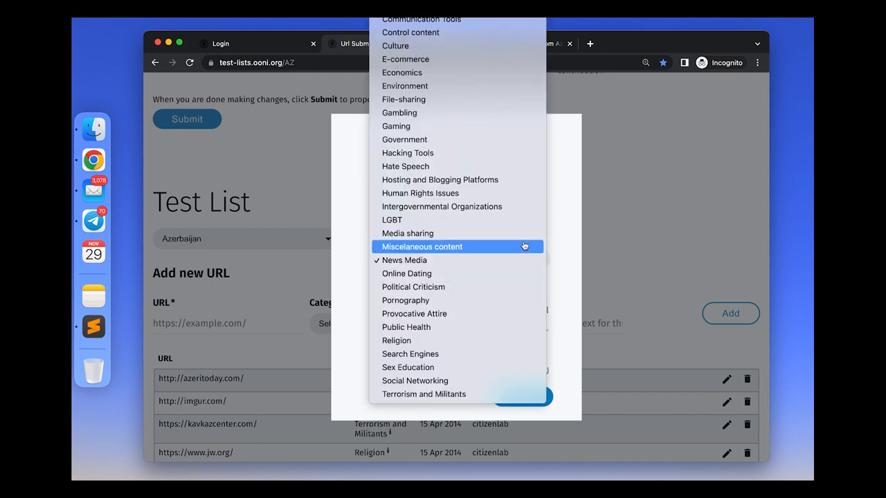
mouse_move(518, 262)
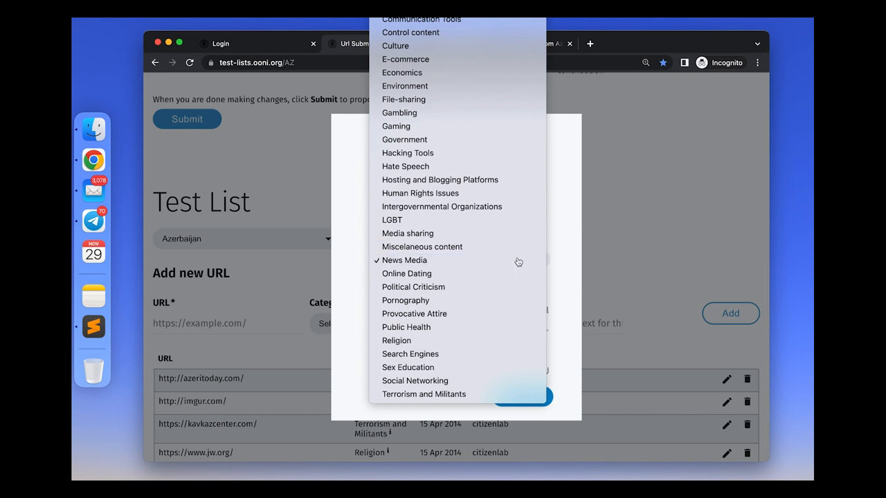
left_click(404, 259)
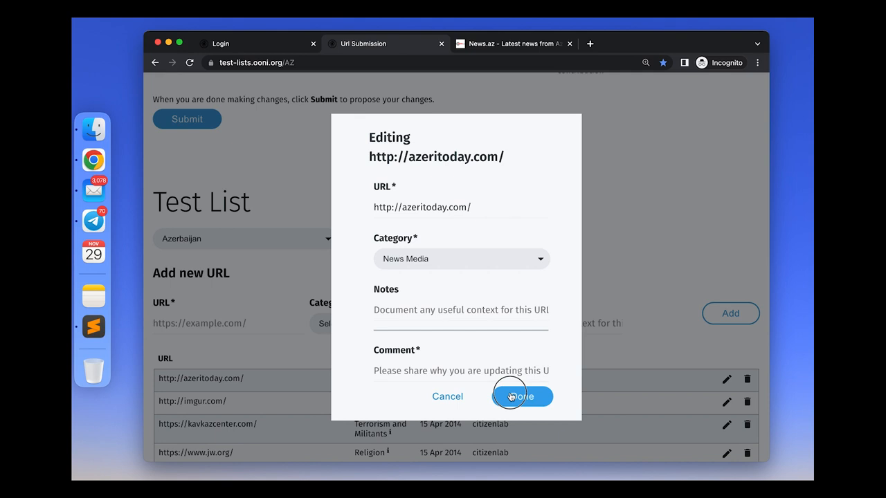
left_click(523, 395)
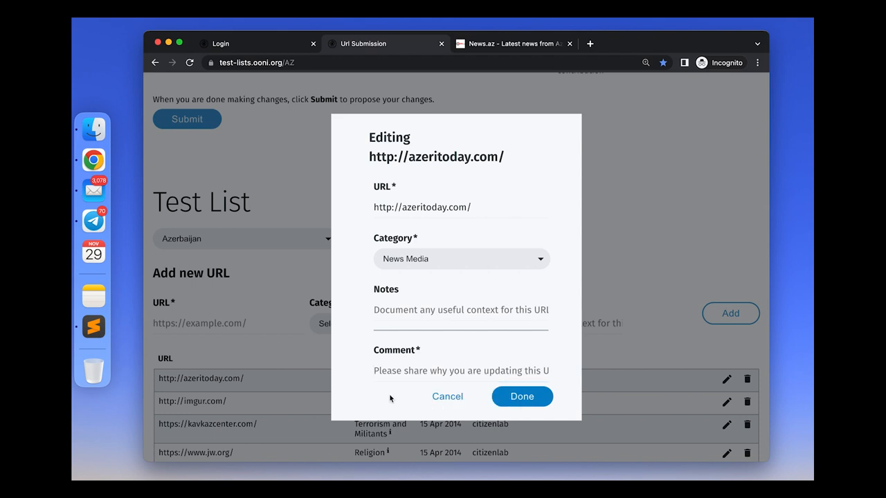
mouse_move(448, 396)
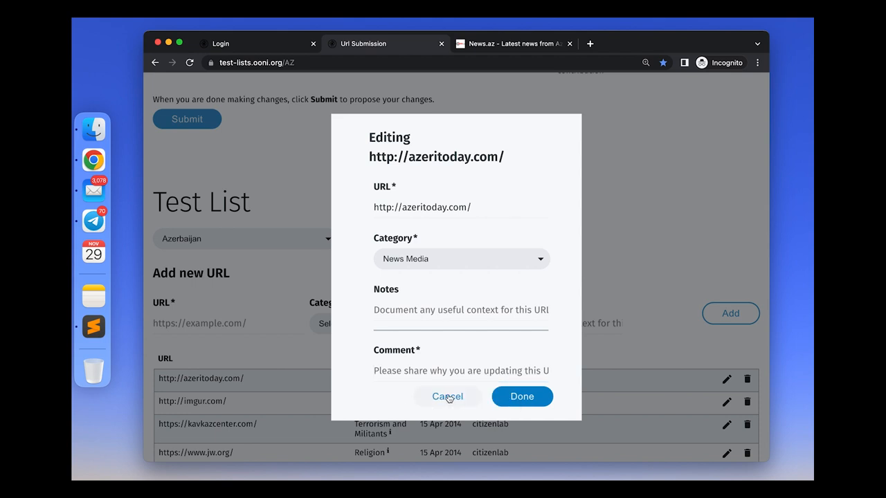
left_click(447, 396)
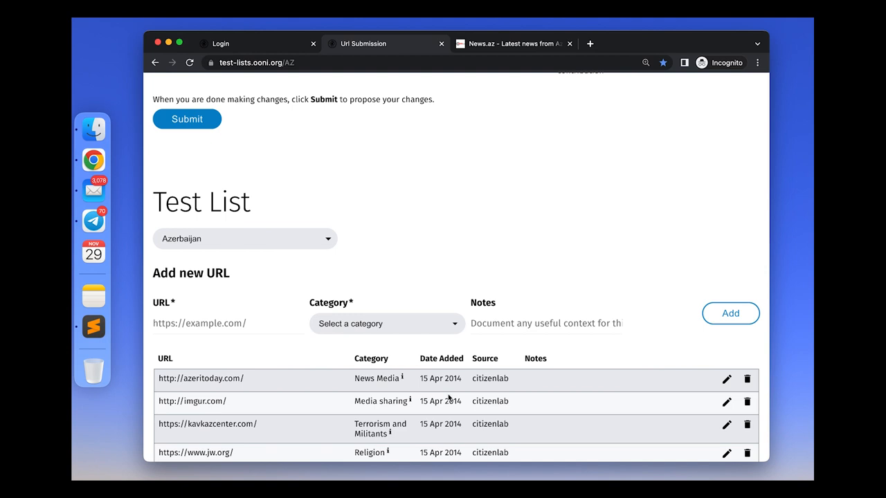
mouse_move(478, 218)
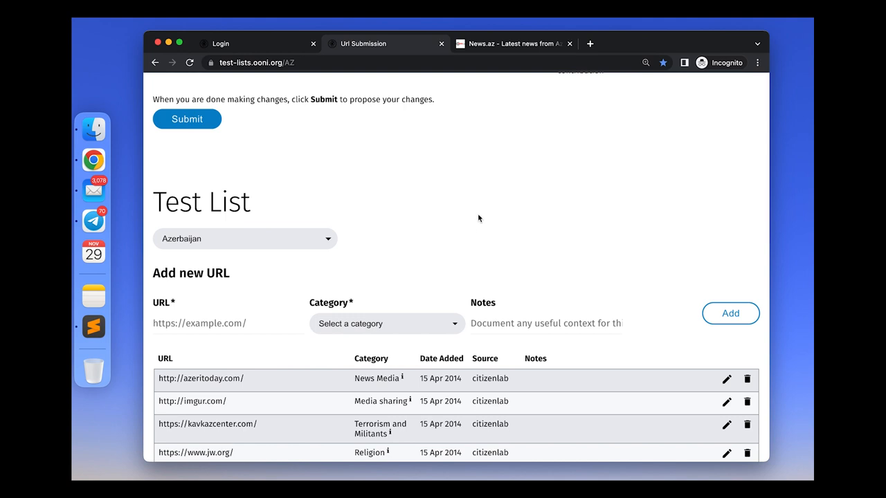
Step: Scroll up to the pending changes and submit the news.az addition as a proposal
scroll("up", 3)
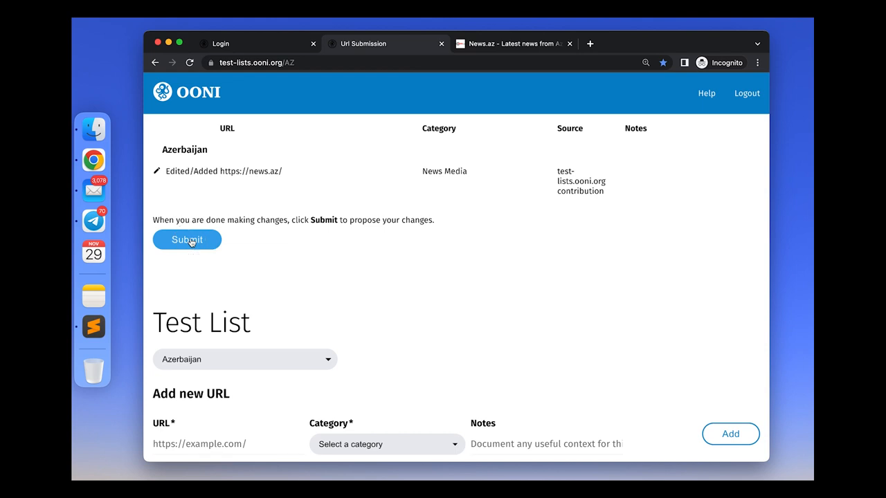
left_click(187, 240)
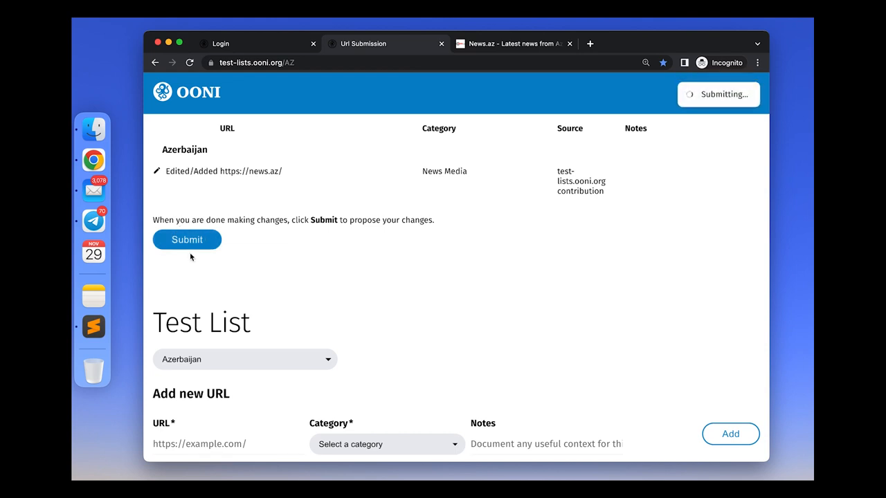
left_click(187, 239)
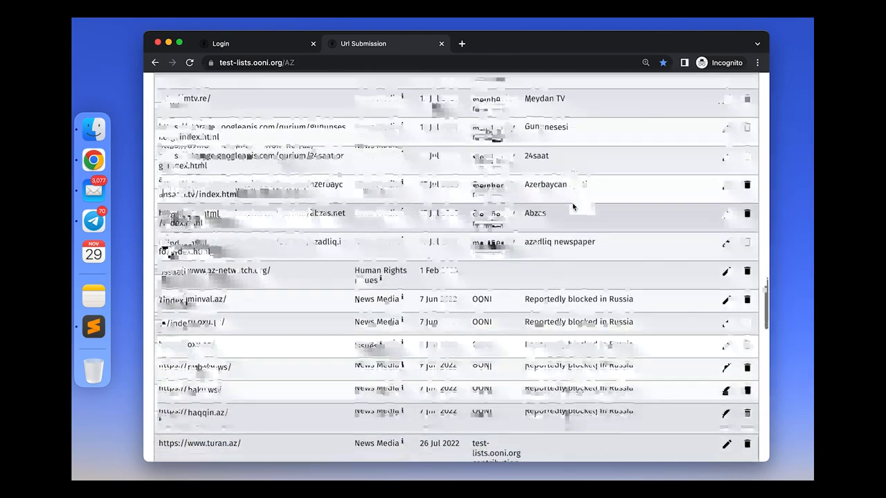
scroll("down", 3)
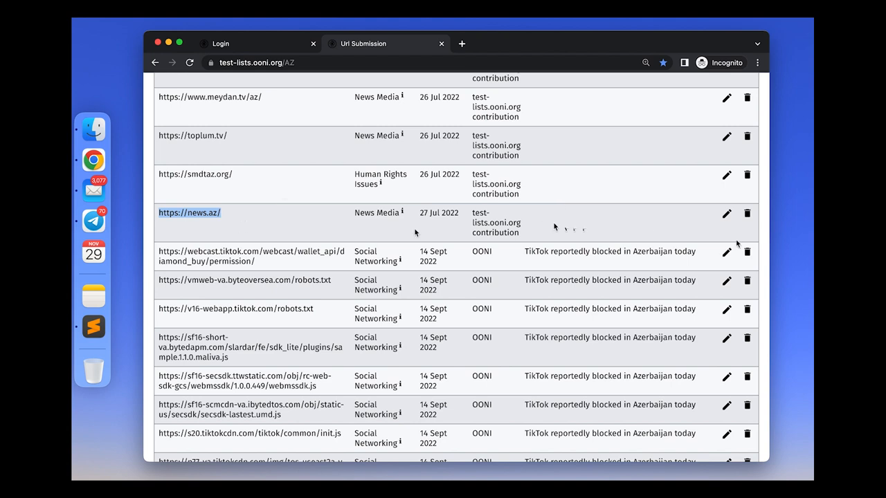
left_click(746, 213)
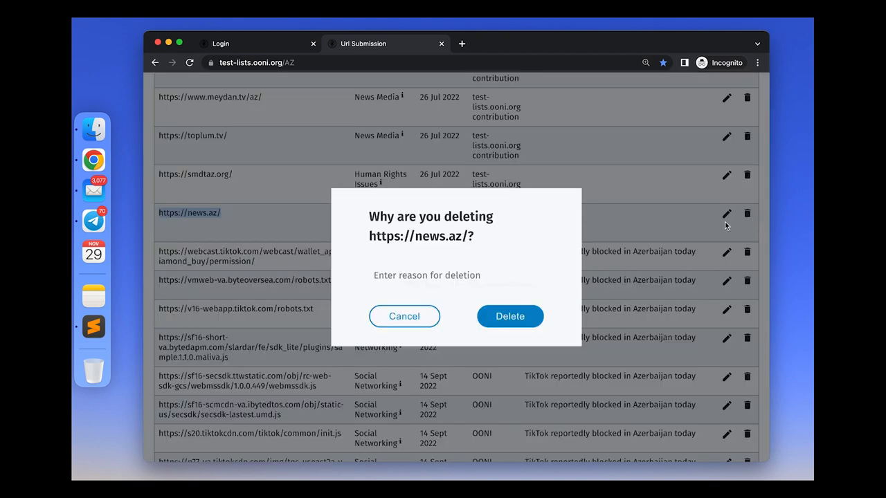
left_click(454, 275)
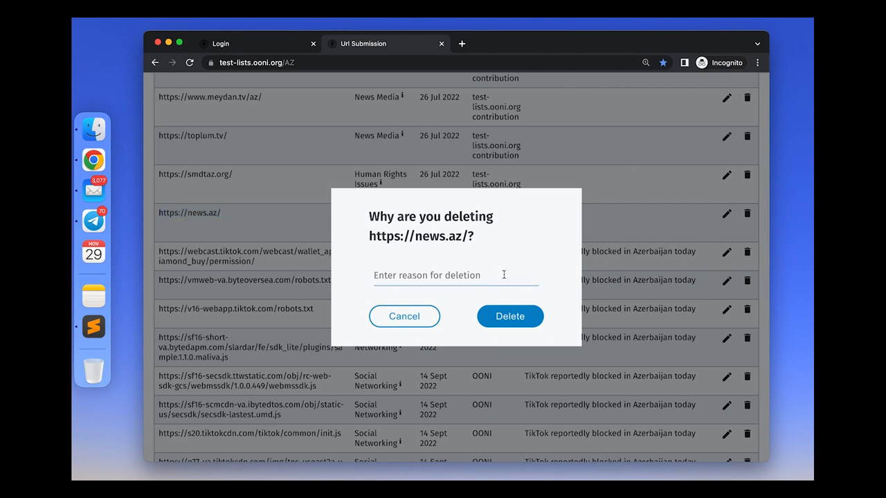
type("Demonstr")
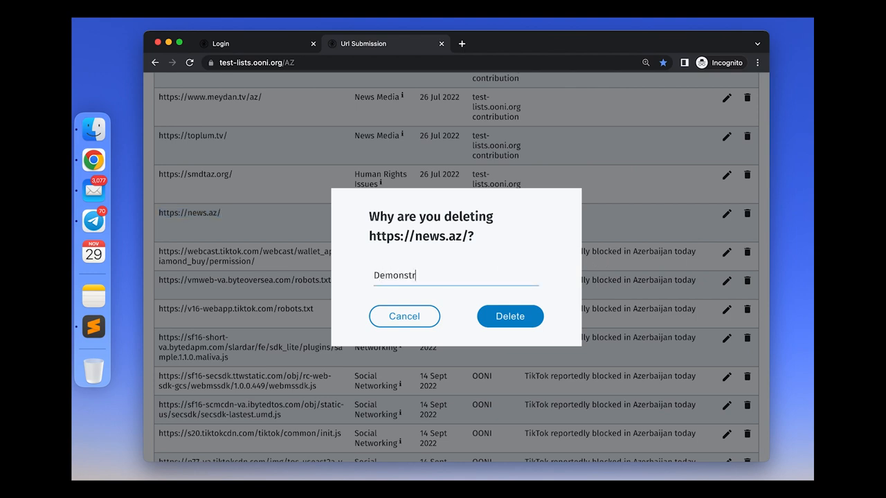
type("ation for t")
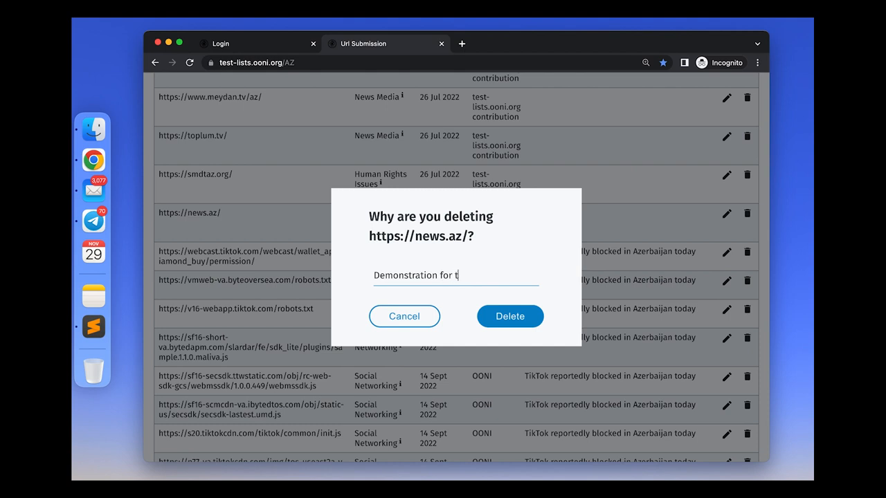
type("he Test")
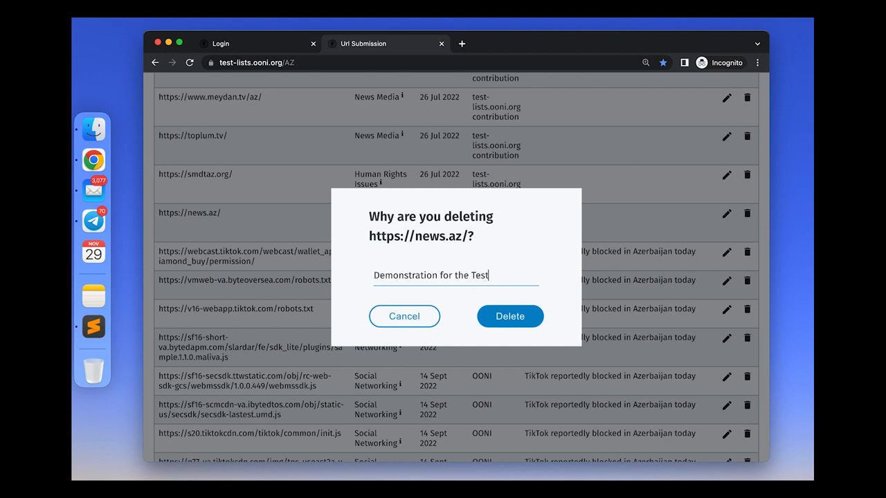
type("Lists Editor Screencast")
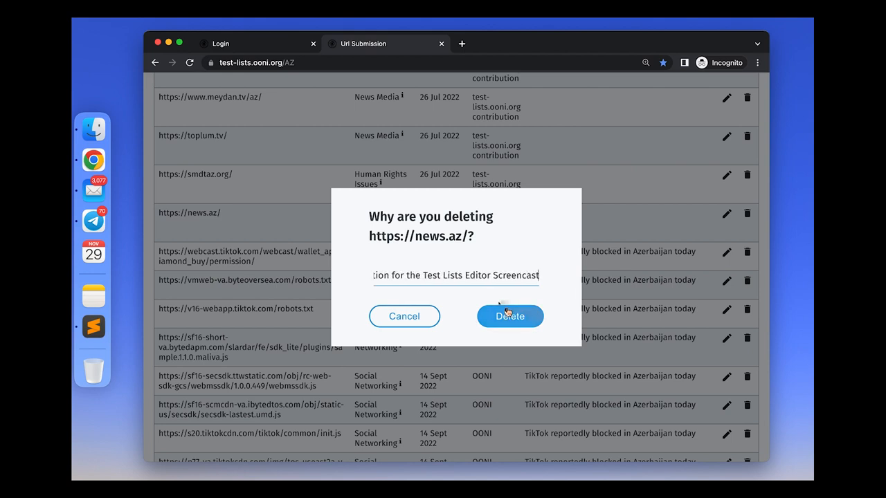
left_click(510, 316)
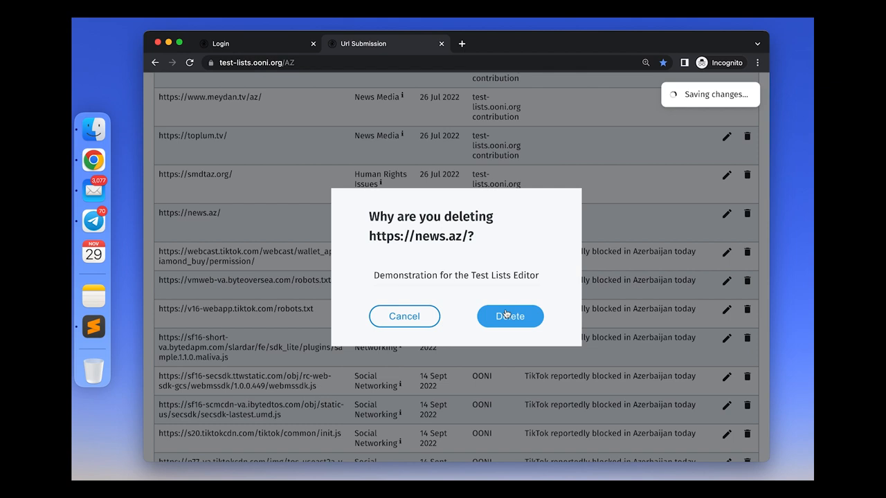
left_click(510, 316)
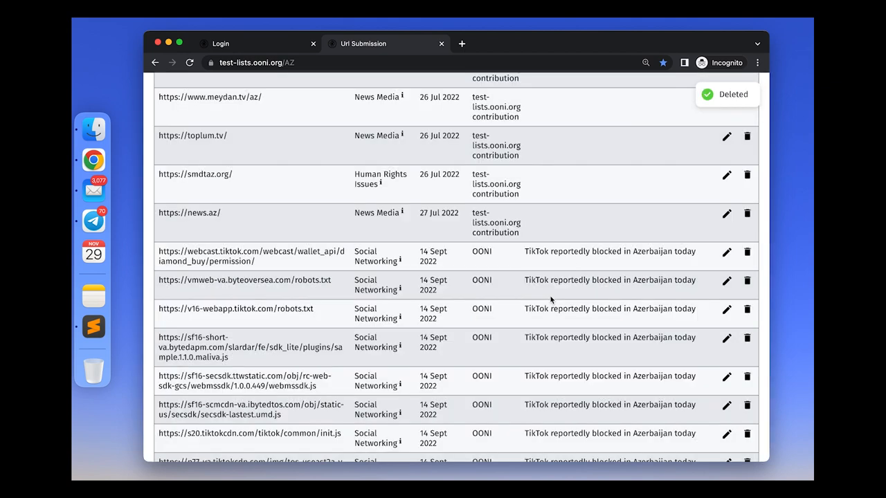
scroll("up", 3)
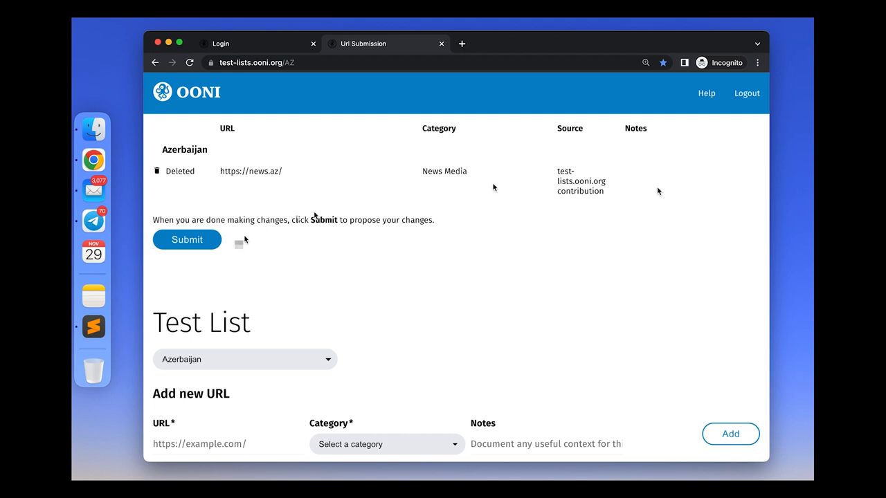
Step: Submit the news.az deletion proposal and return to the country selection page
left_click(186, 239)
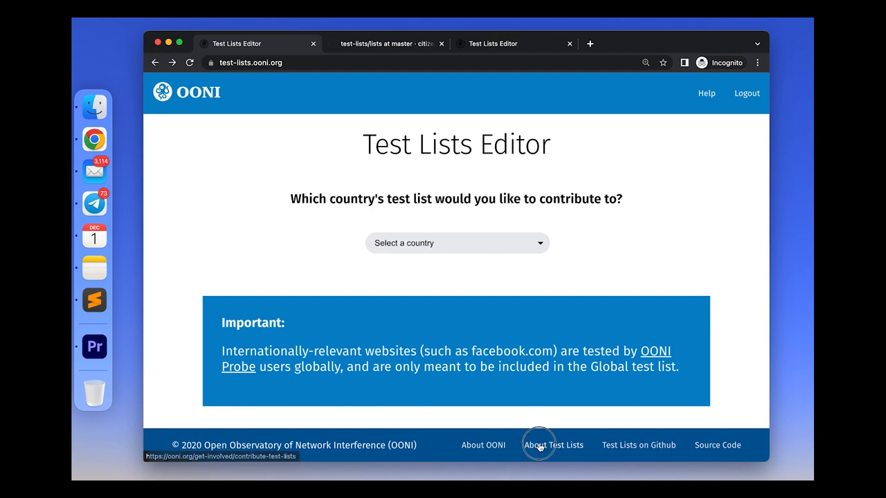
left_click(553, 445)
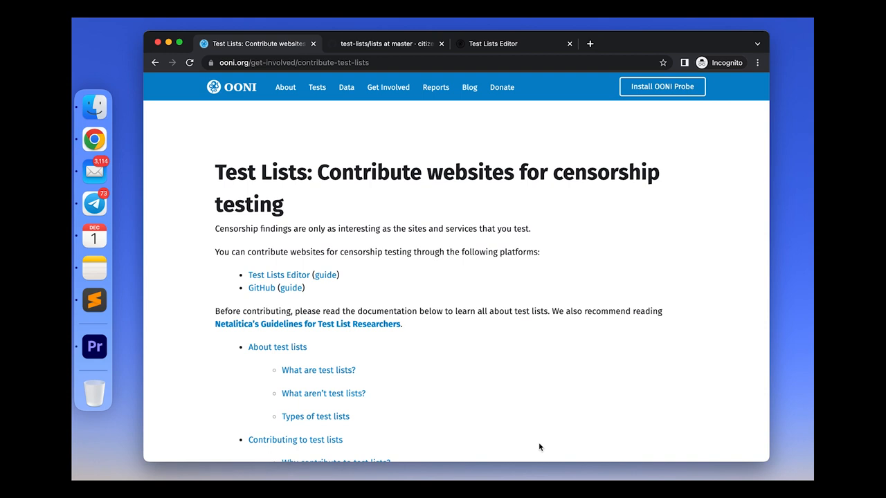
mouse_move(234, 348)
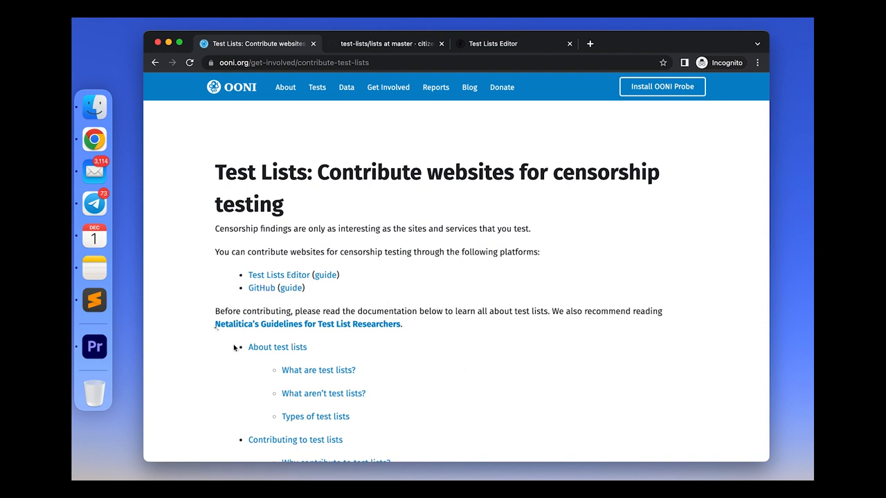
mouse_move(443, 292)
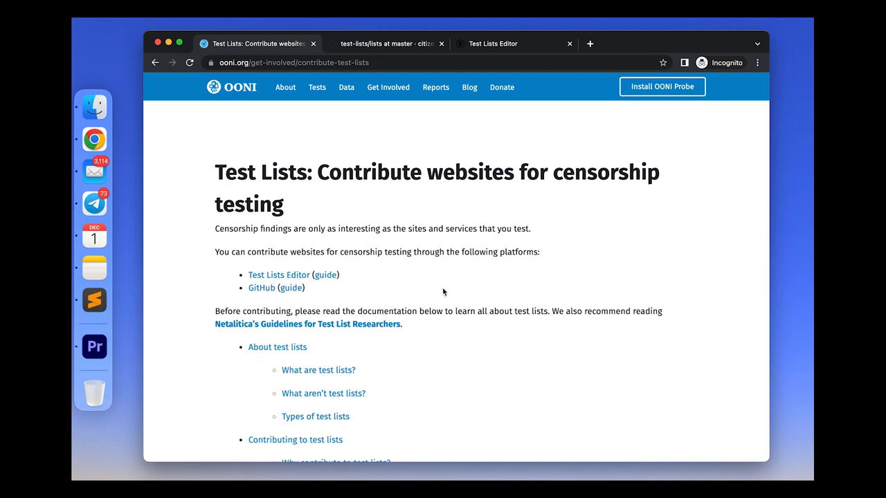
left_click(326, 275)
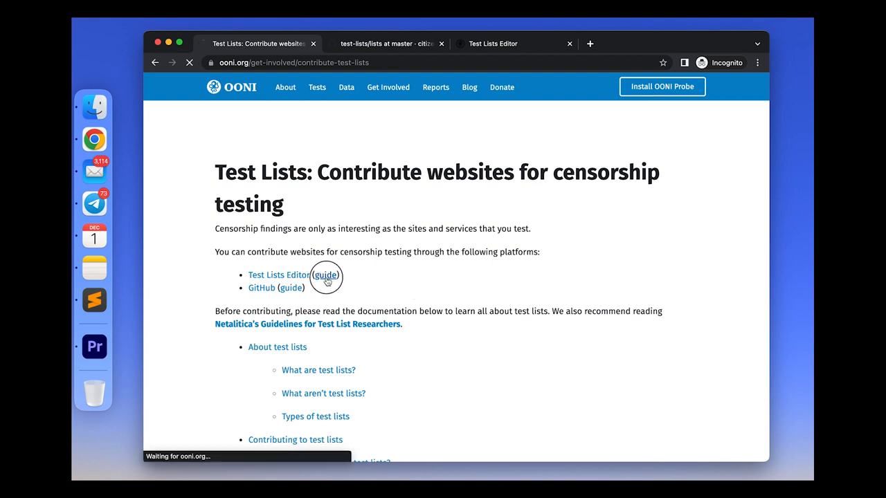
left_click(326, 275)
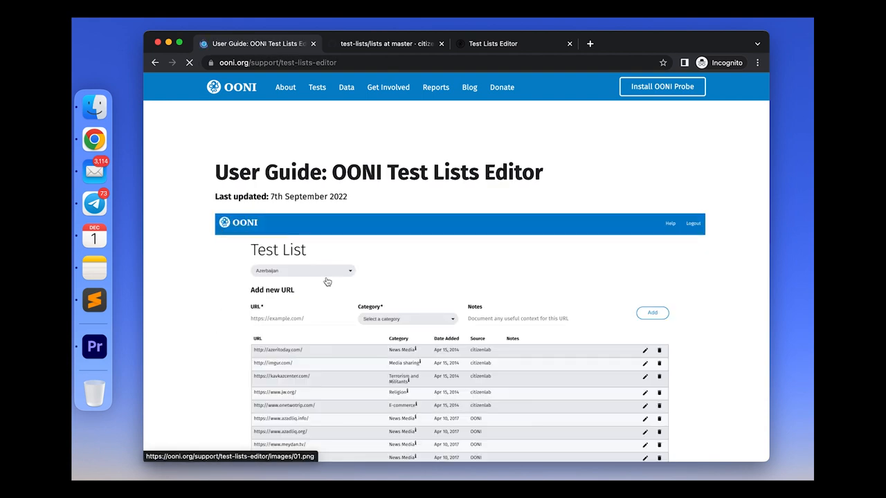
scroll("down", 3)
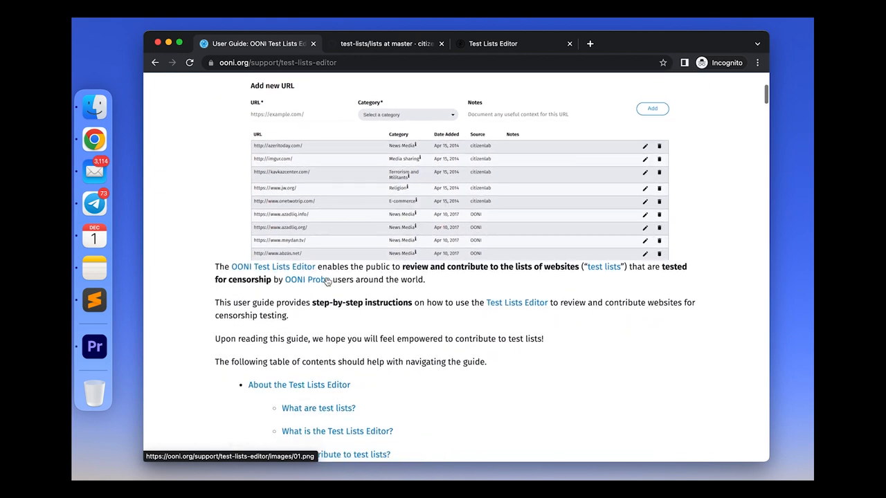
scroll("down", 3)
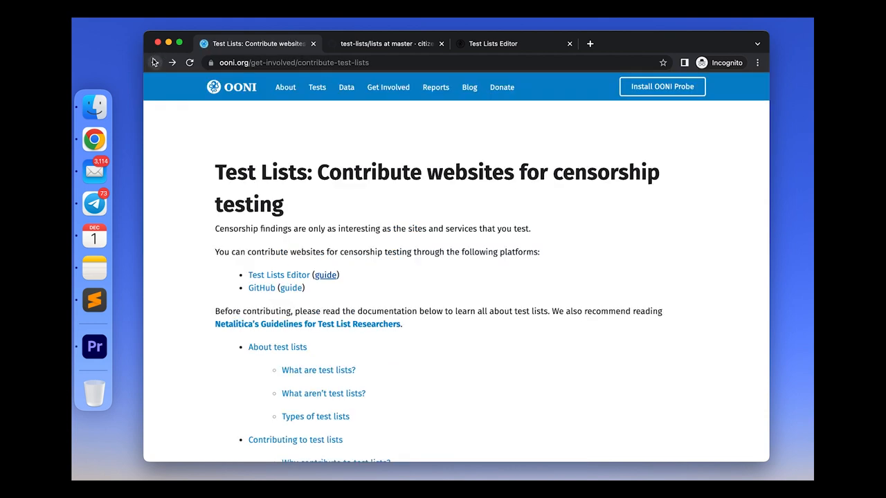
left_click(278, 275)
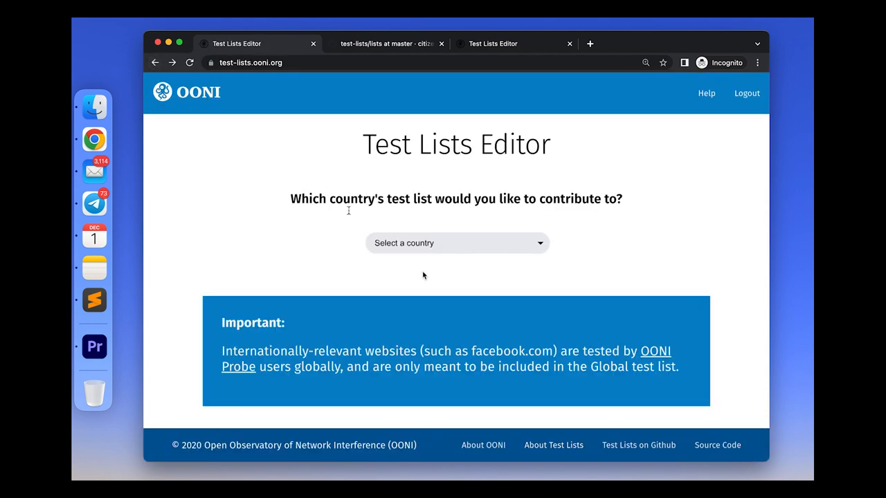
mouse_move(712, 215)
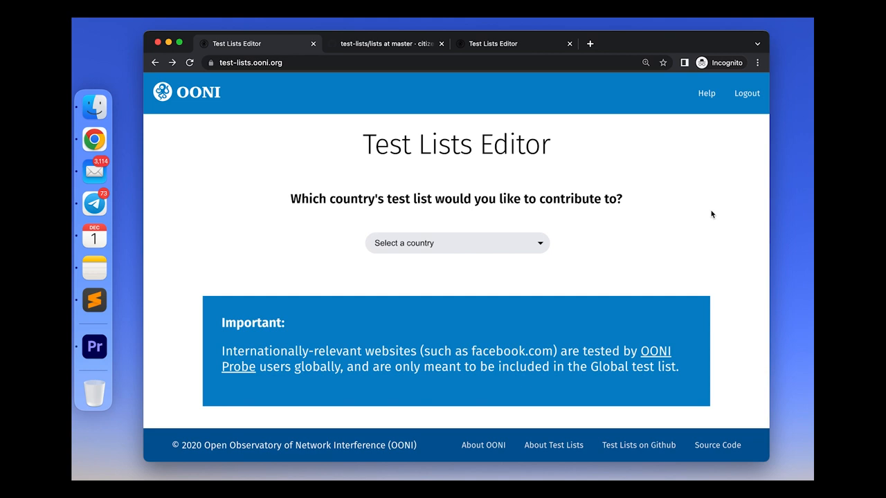